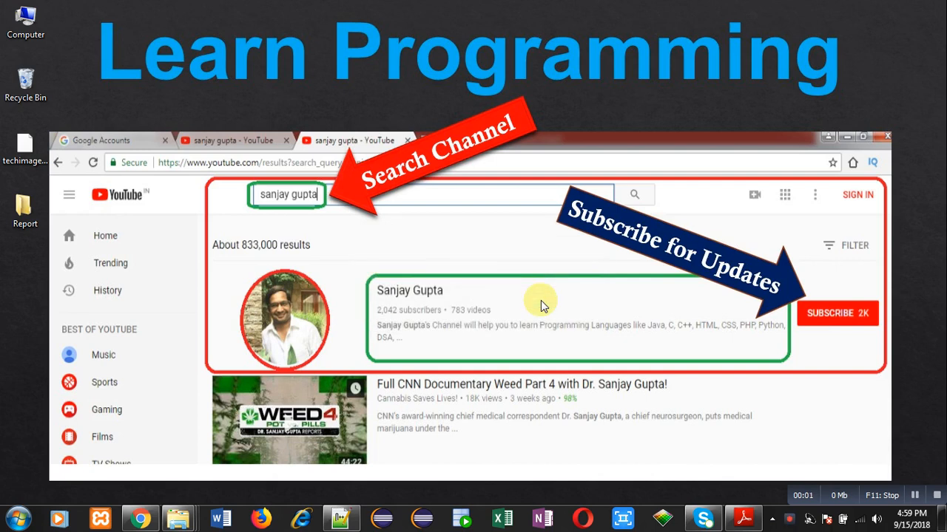
{"action": "mouse_move", "coordinate": [525, 299]}
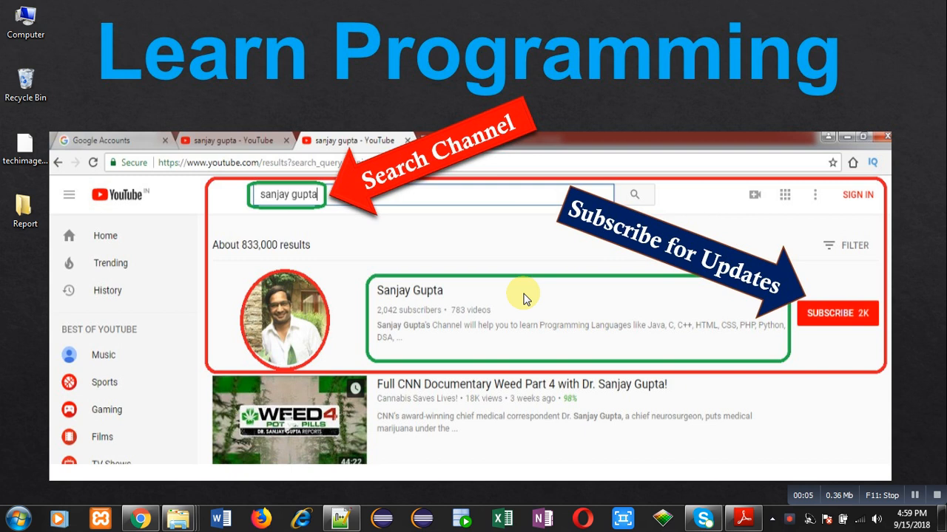
{"action": "mouse_move", "coordinate": [415, 404]}
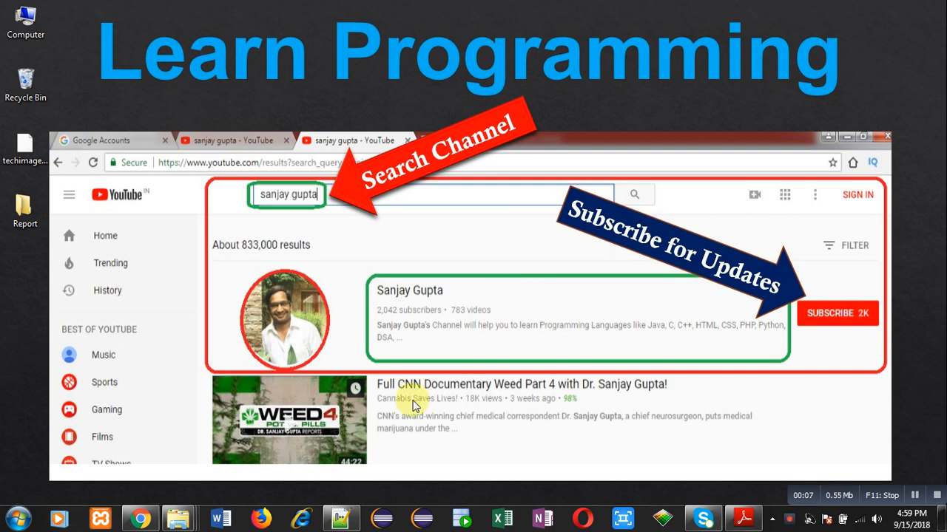
- Write public class Sum with an empty public static void main(String args[]) method and closing brace
{"action": "left_click", "coordinate": [341, 517]}
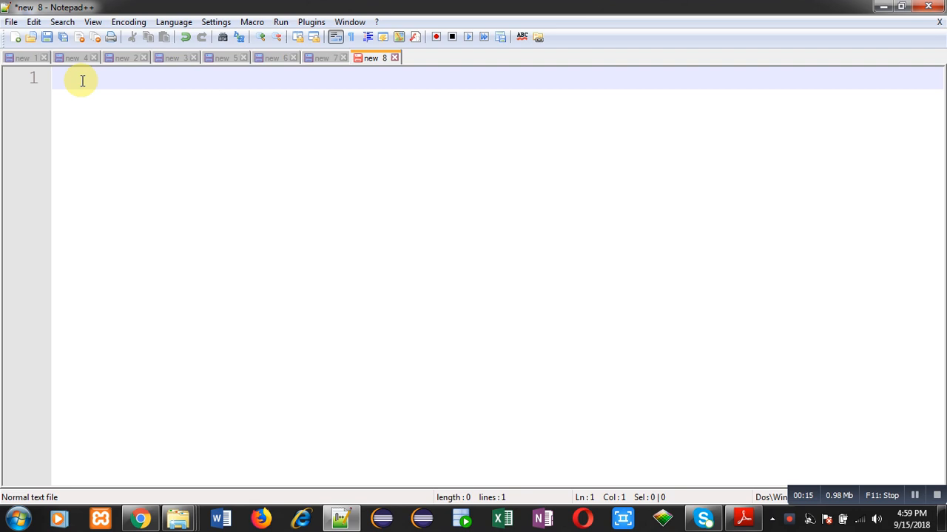
{"action": "type", "text": "p"}
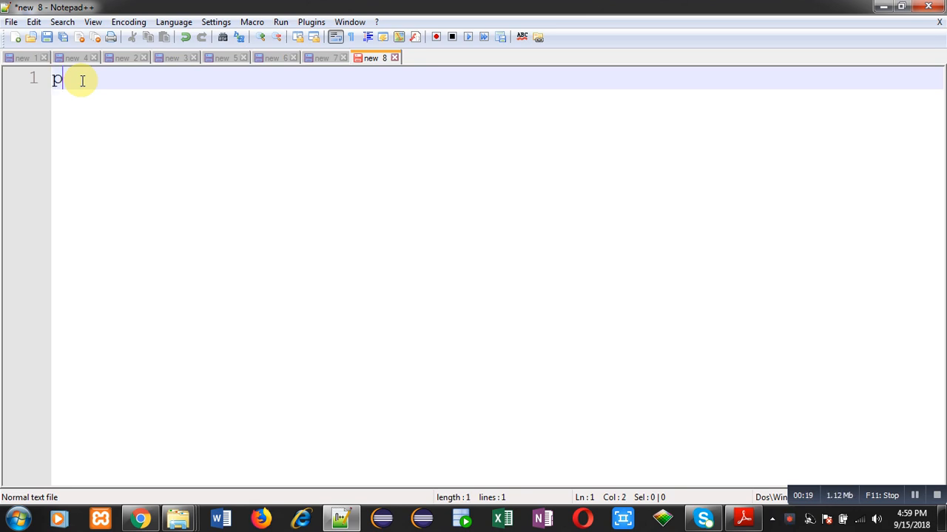
{"action": "type", "text": "ublic class Sum"}
{"action": "type", "text": "{"}
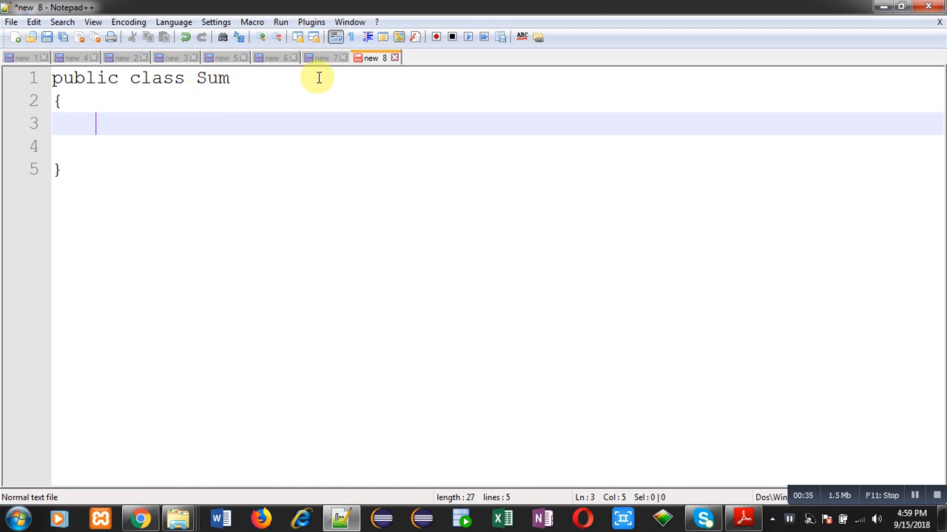
{"action": "type", "text": "pub"}
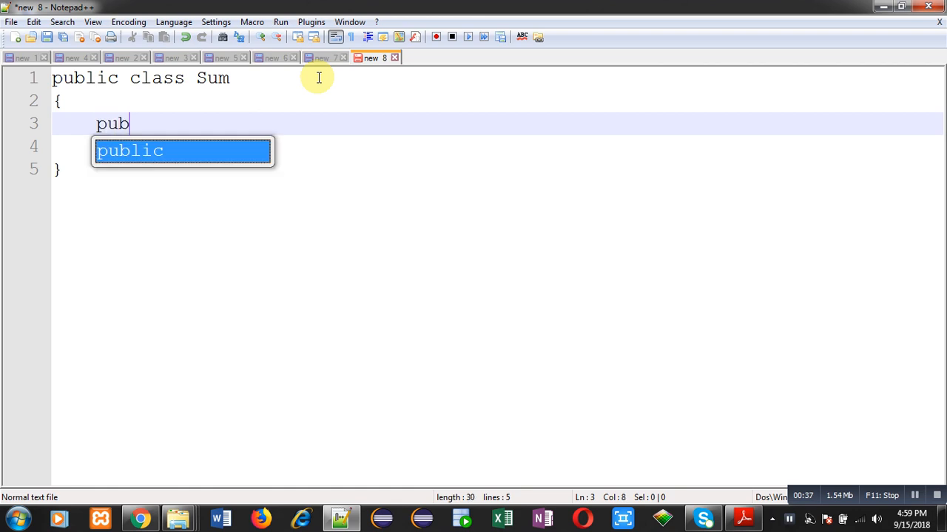
{"action": "key", "text": "Tab"}
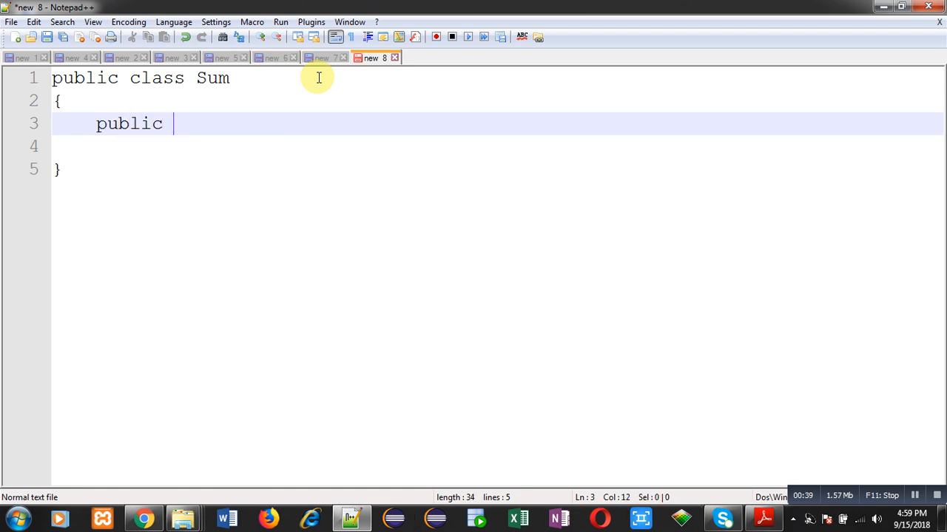
{"action": "type", "text": "static void main"}
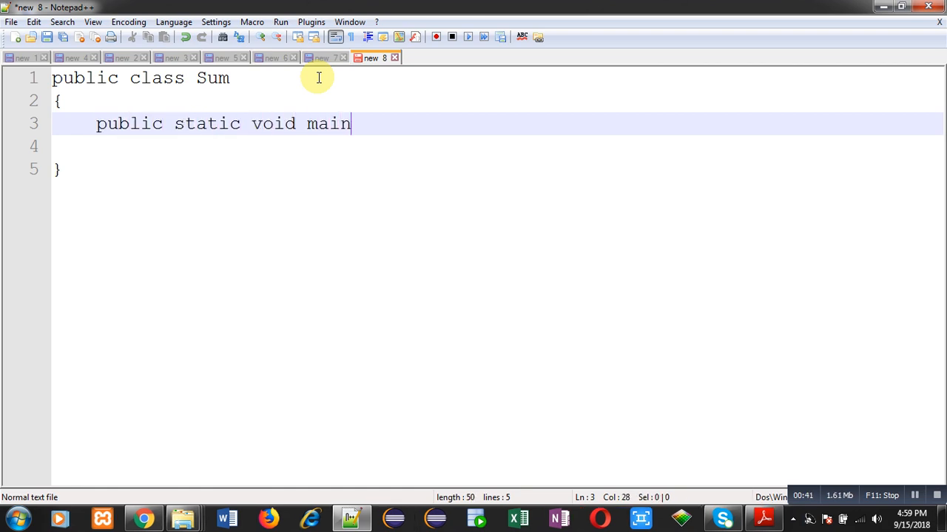
{"action": "type", "text": "(String"}
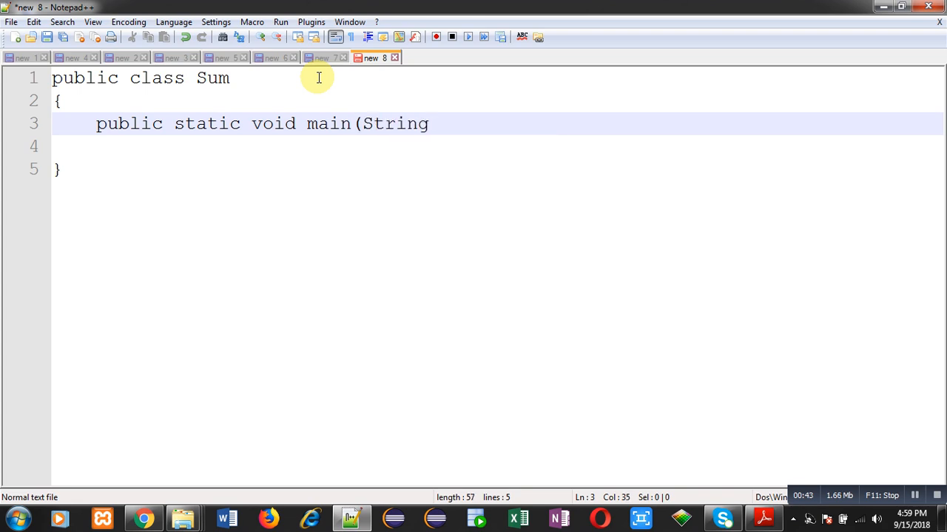
{"action": "type", "text": "args[]"}
{"action": "left_click", "coordinate": [497, 146]}
{"action": "type", "text": "{"}
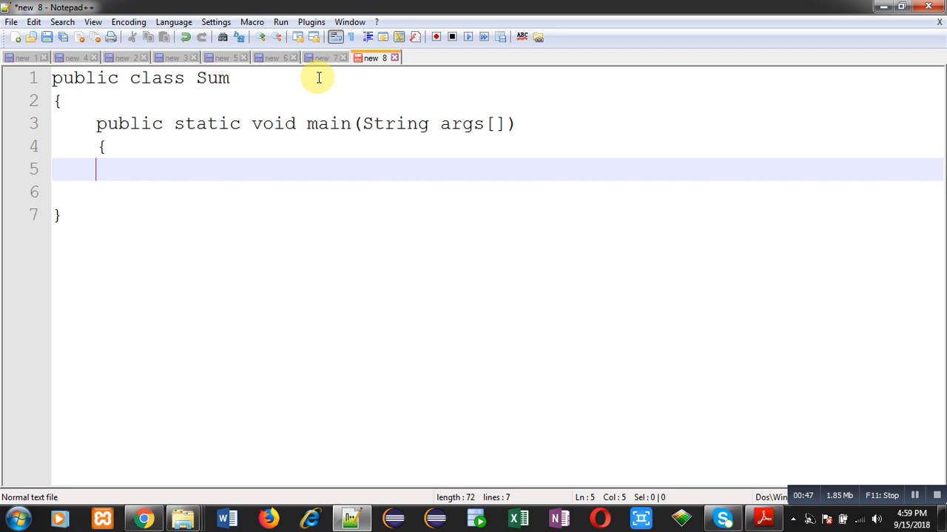
{"action": "type", "text": "}"}
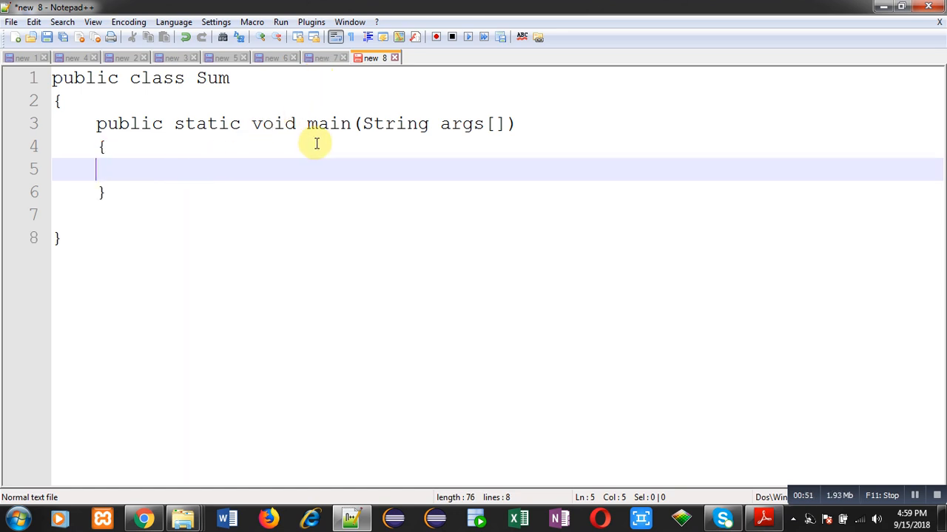
{"action": "mouse_move", "coordinate": [455, 123]}
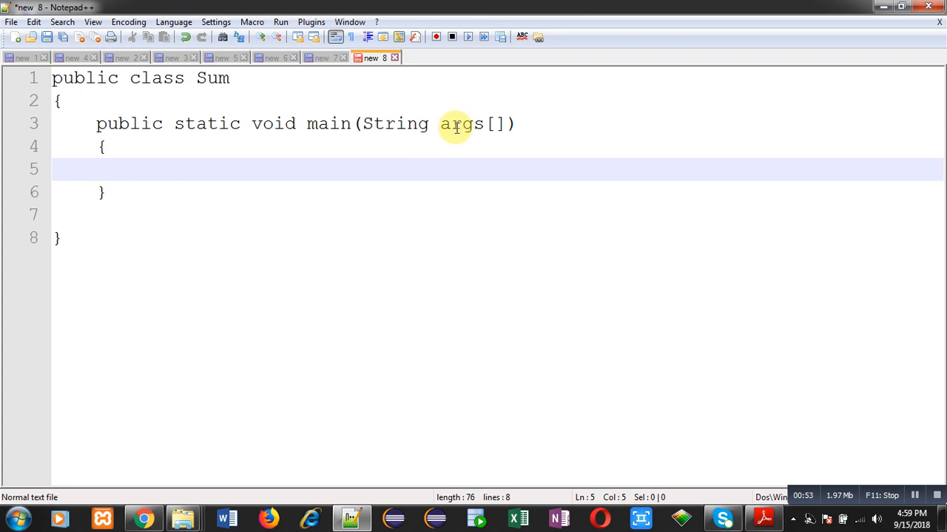
{"action": "mouse_move", "coordinate": [468, 124]}
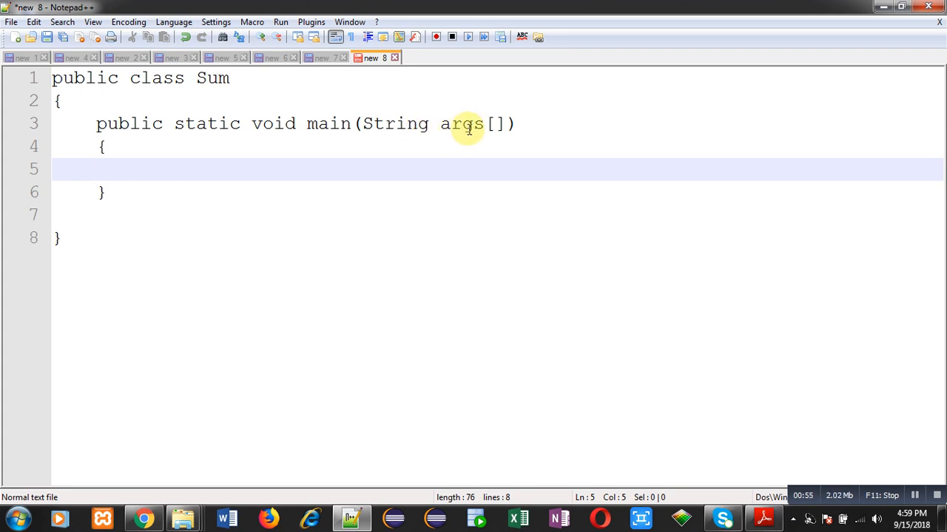
{"action": "mouse_move", "coordinate": [288, 134]}
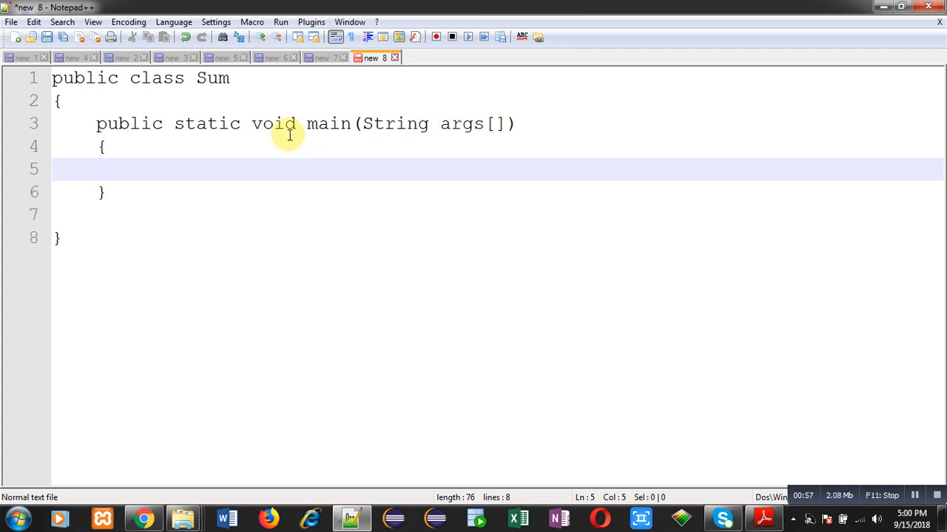
{"action": "mouse_move", "coordinate": [350, 123]}
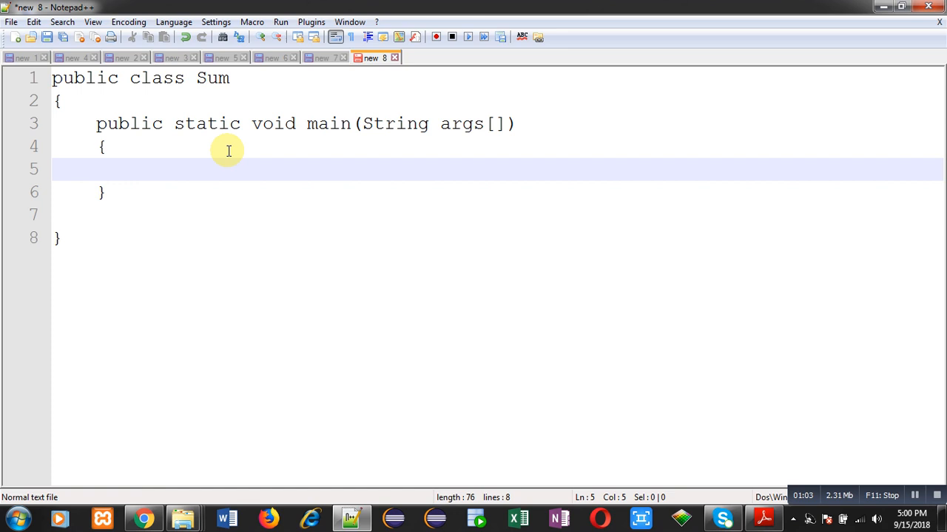
- Add the indented declaration int n1,n2,n3; as the first line of main
{"action": "key", "text": "tab"}
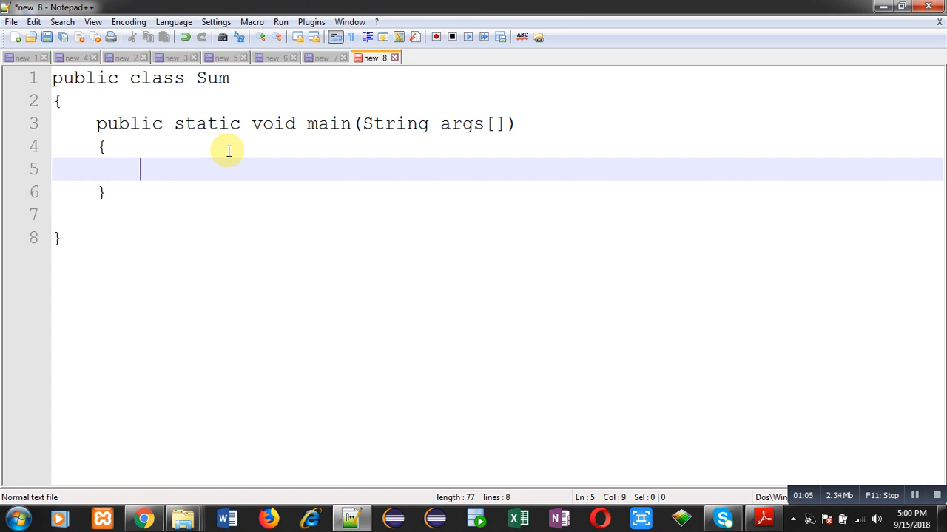
{"action": "mouse_move", "coordinate": [360, 174]}
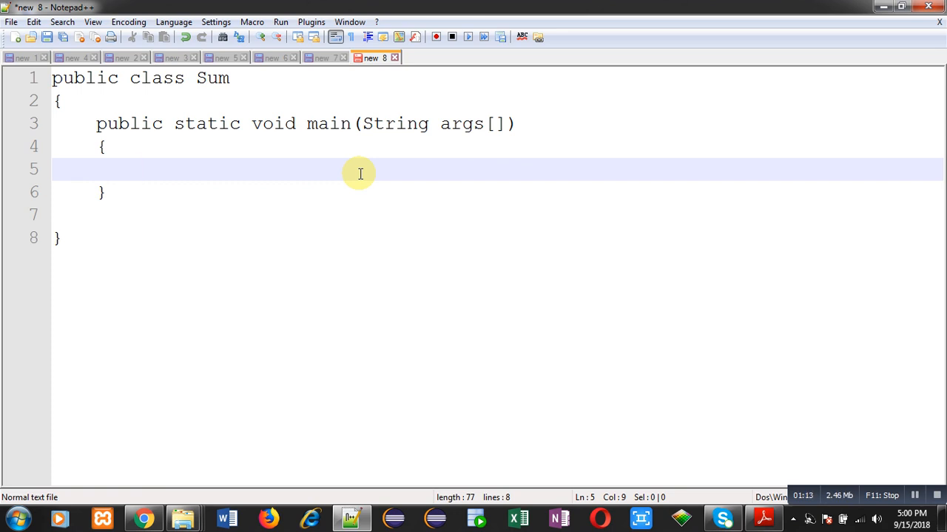
{"action": "type", "text": "i"}
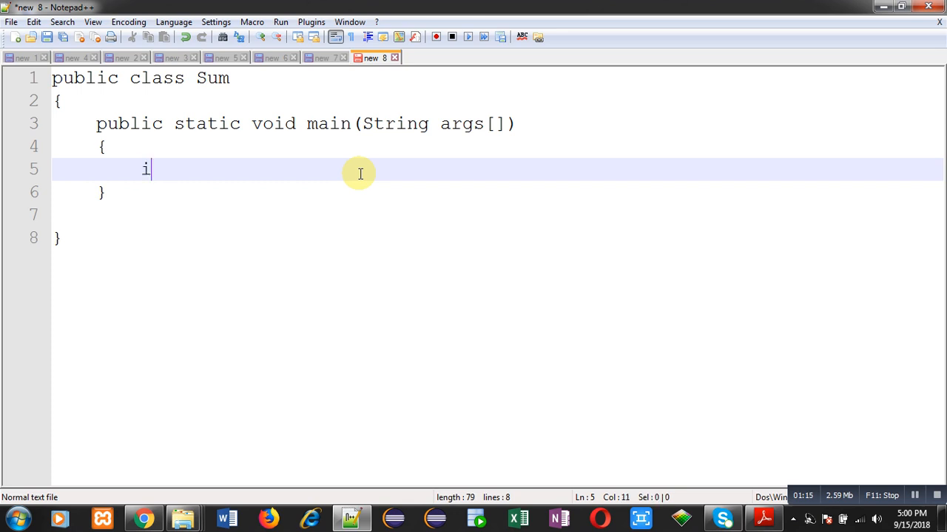
{"action": "type", "text": "nt n"}
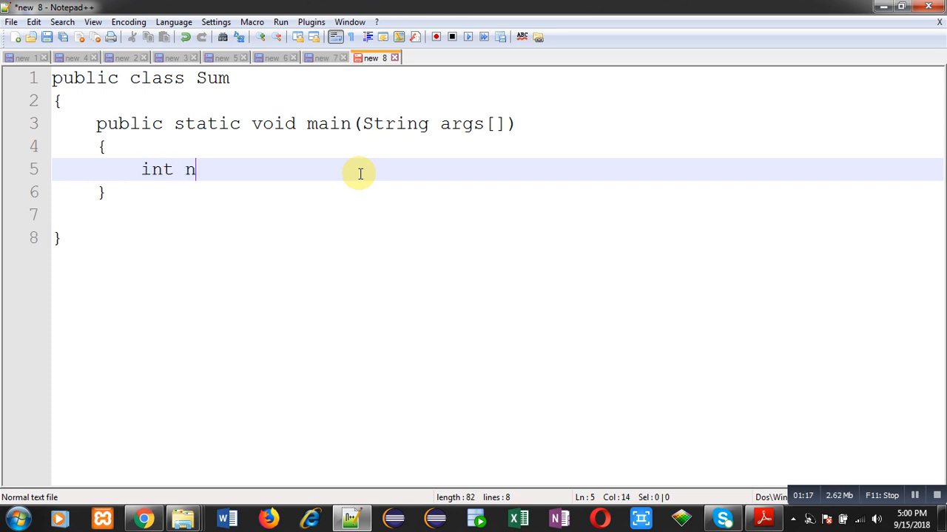
{"action": "type", "text": "1,n"}
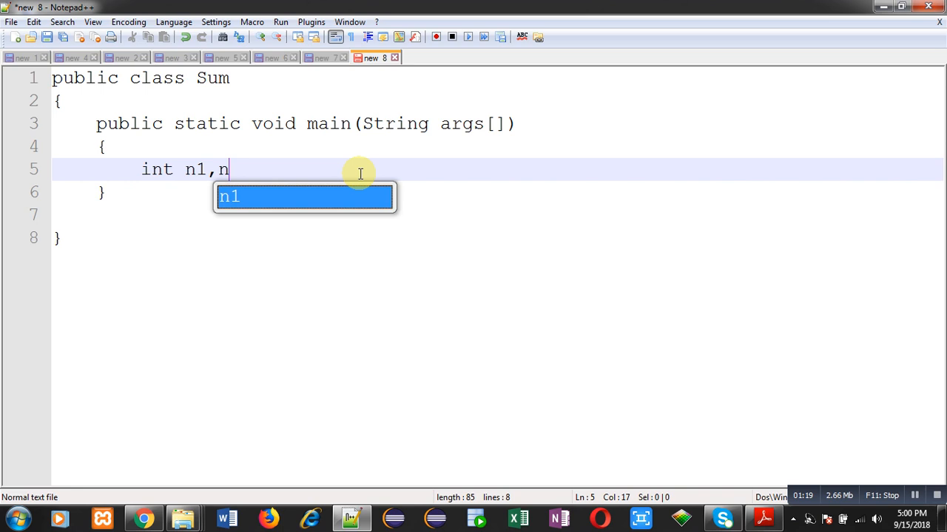
{"action": "type", "text": "2,n"}
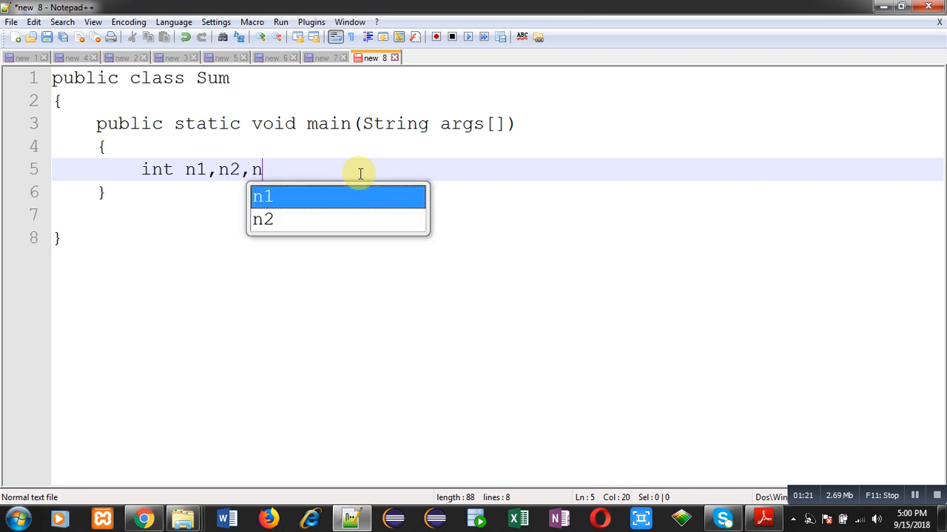
{"action": "type", "text": "3;"}
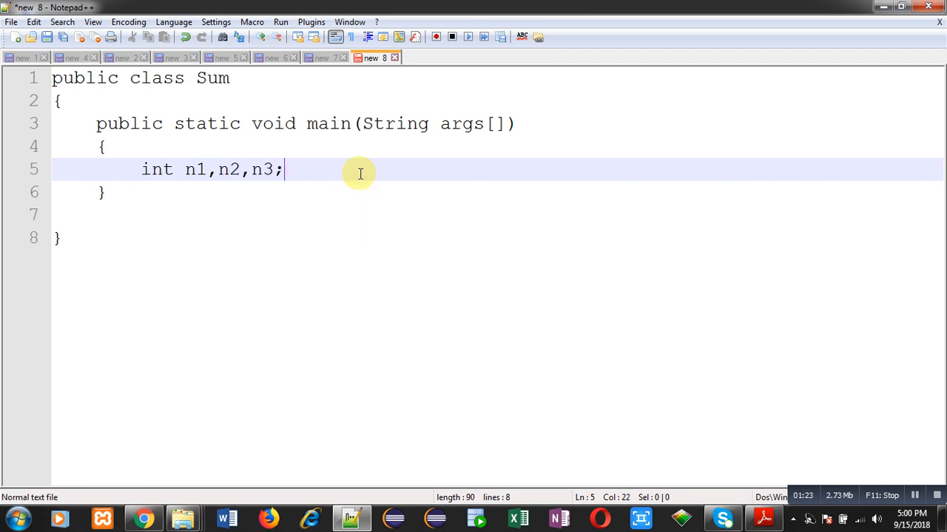
{"action": "key", "text": "Enter"}
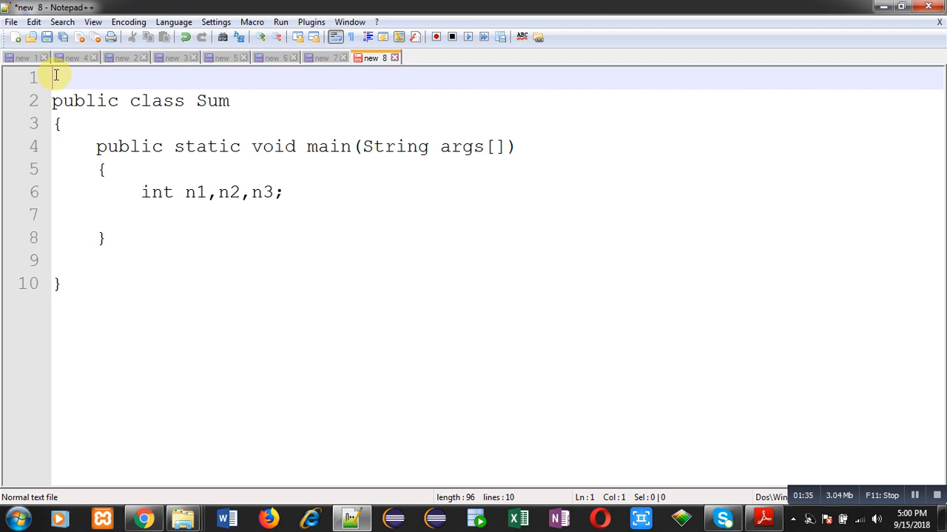
- Add import java.util.Scanner above the Sum class declaration
{"action": "type", "text": "impo"}
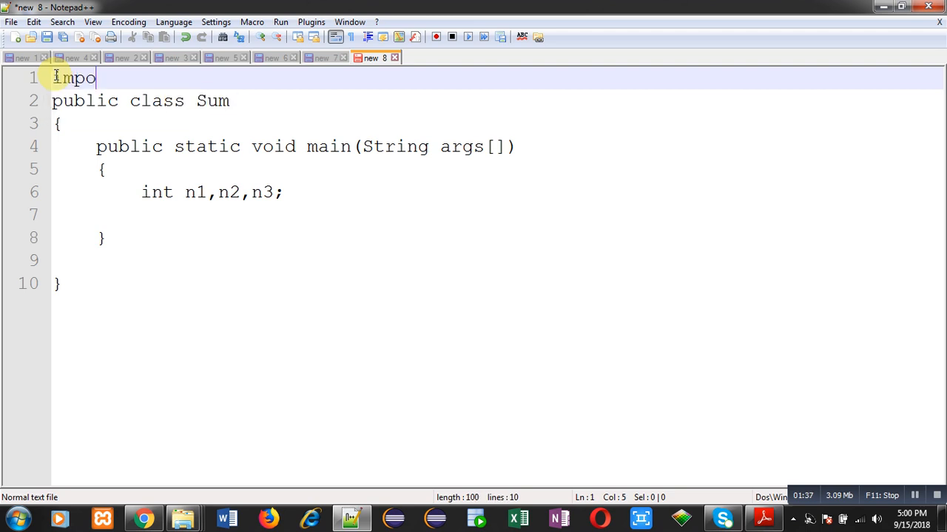
{"action": "type", "text": "rt"}
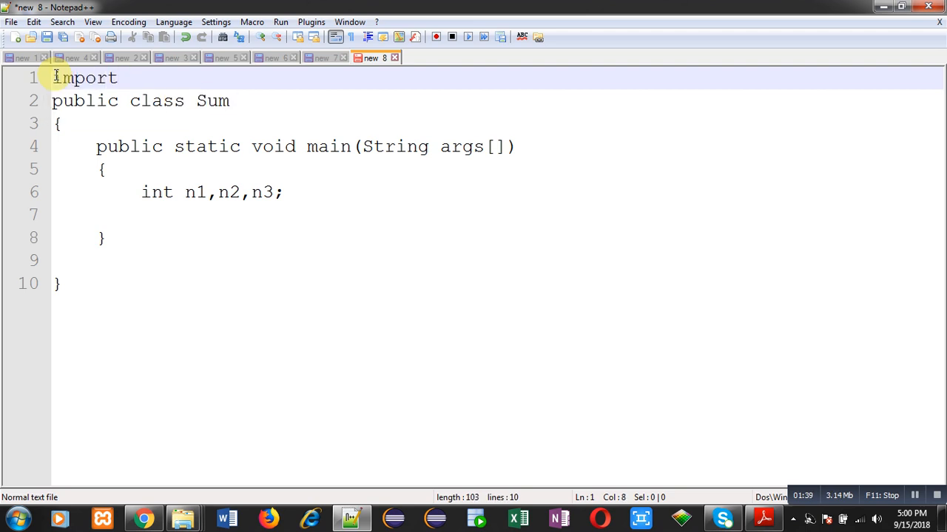
{"action": "type", "text": "jva"}
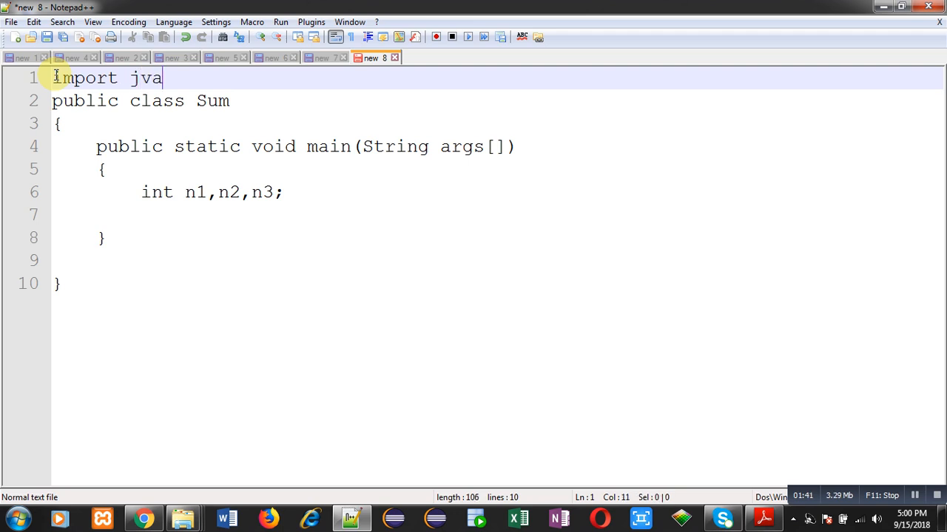
{"action": "type", "text": "va.util"}
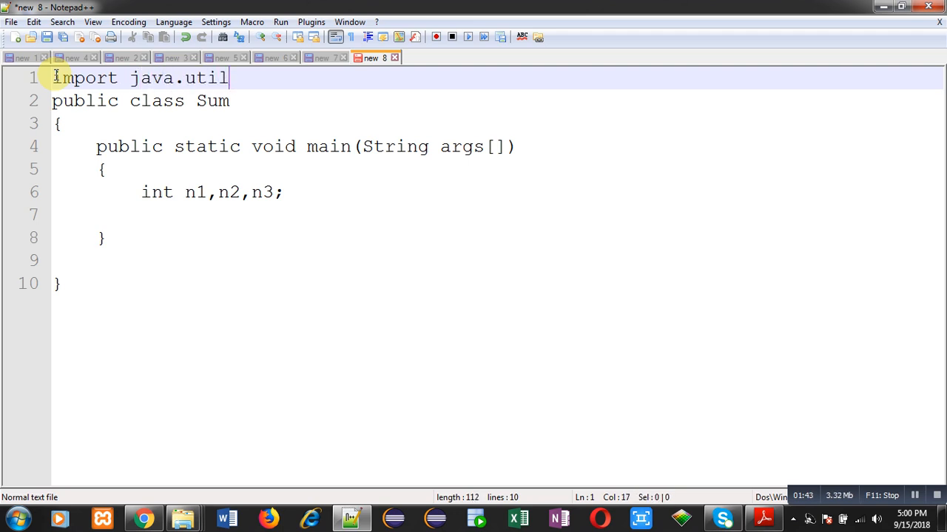
{"action": "type", "text": ".Scanner;"}
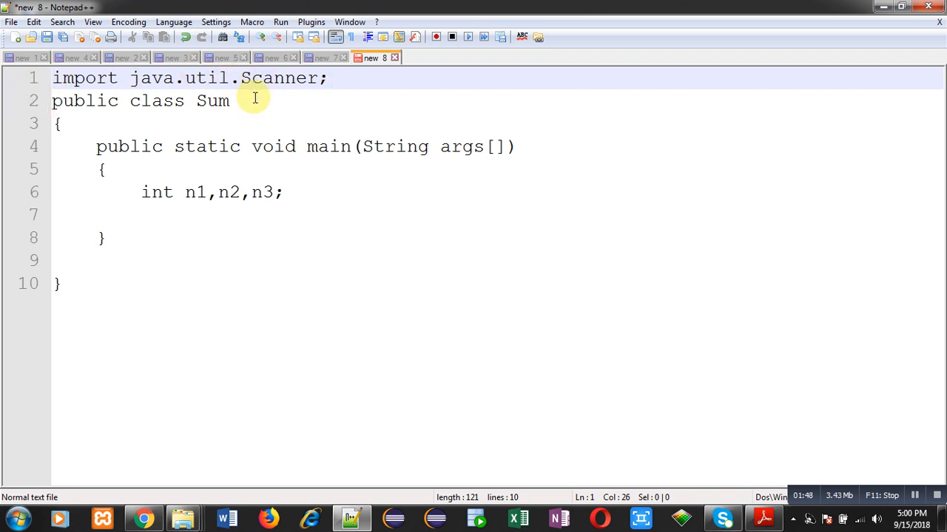
{"action": "mouse_move", "coordinate": [297, 87]}
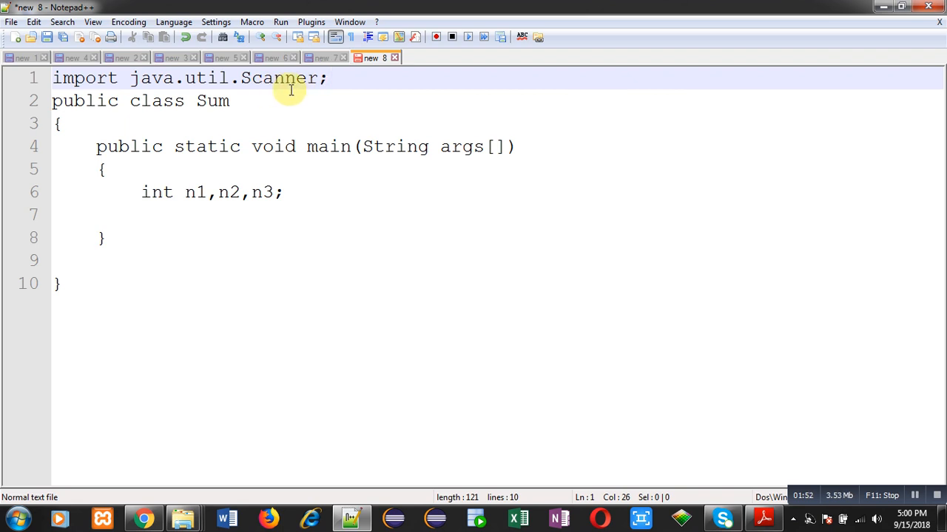
{"action": "mouse_move", "coordinate": [322, 98]}
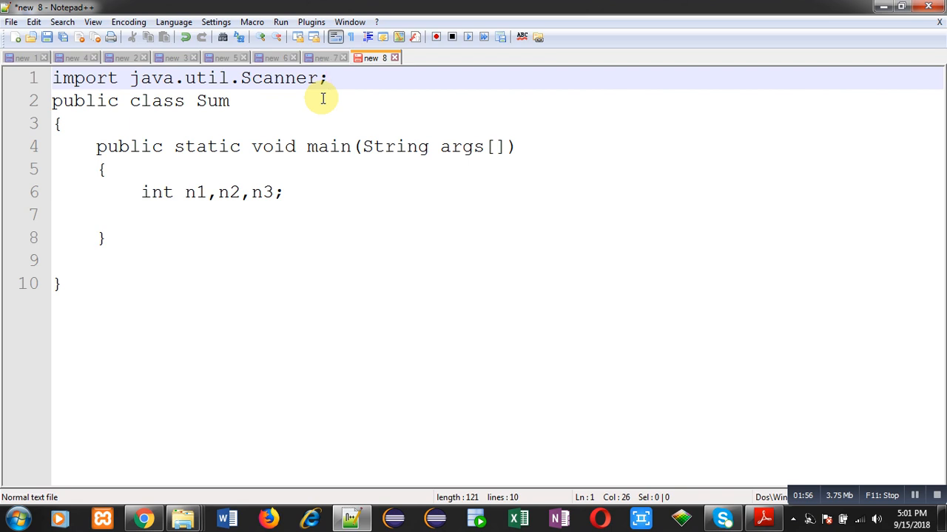
- Add Scanner input = new Scanner(System.in); on line 7 below the int declarations
{"action": "left_click", "coordinate": [153, 214]}
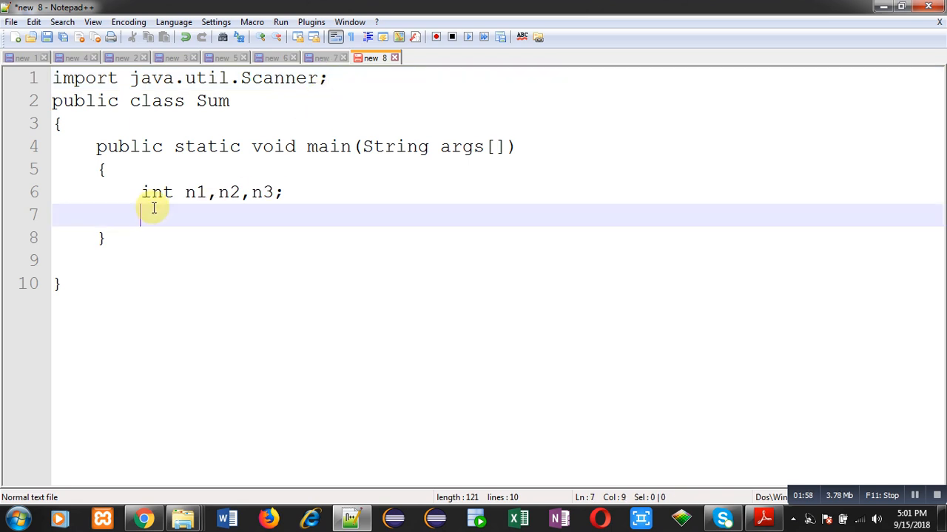
{"action": "type", "text": "Scanner"}
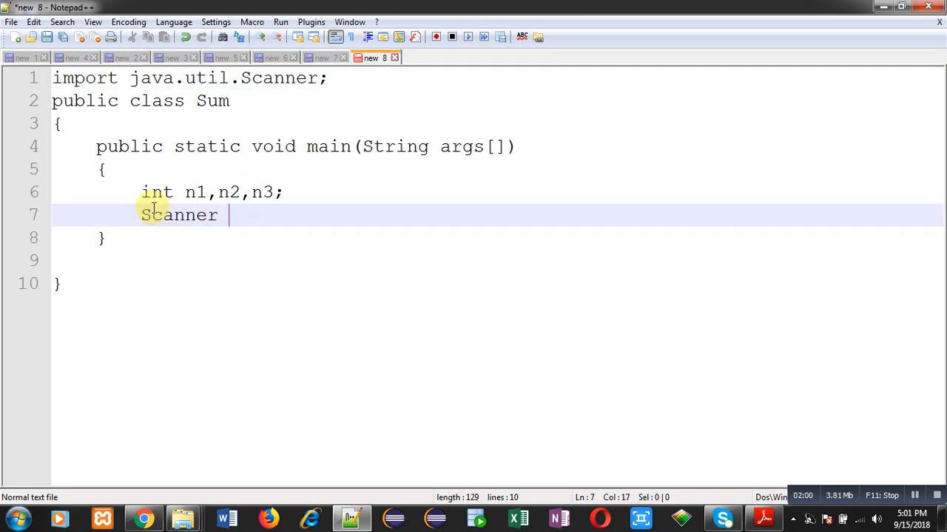
{"action": "type", "text": "input ="}
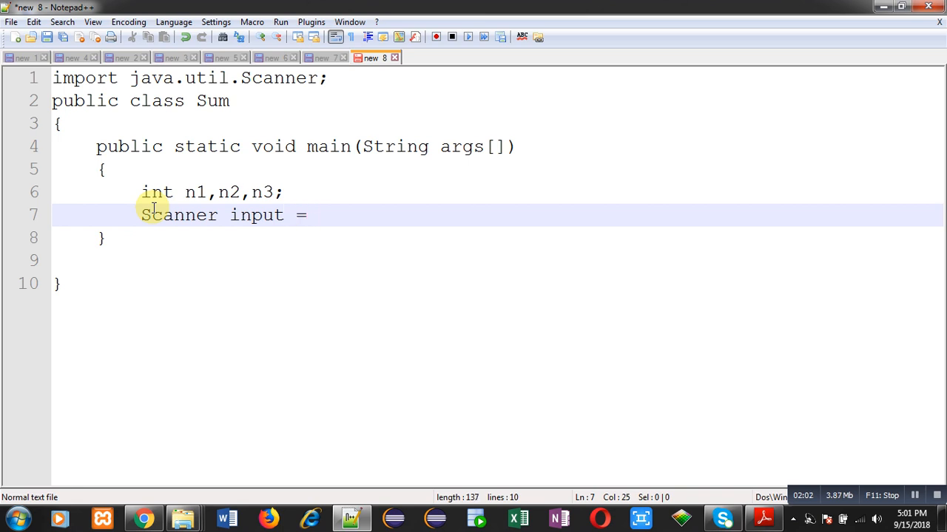
{"action": "mouse_move", "coordinate": [378, 215]}
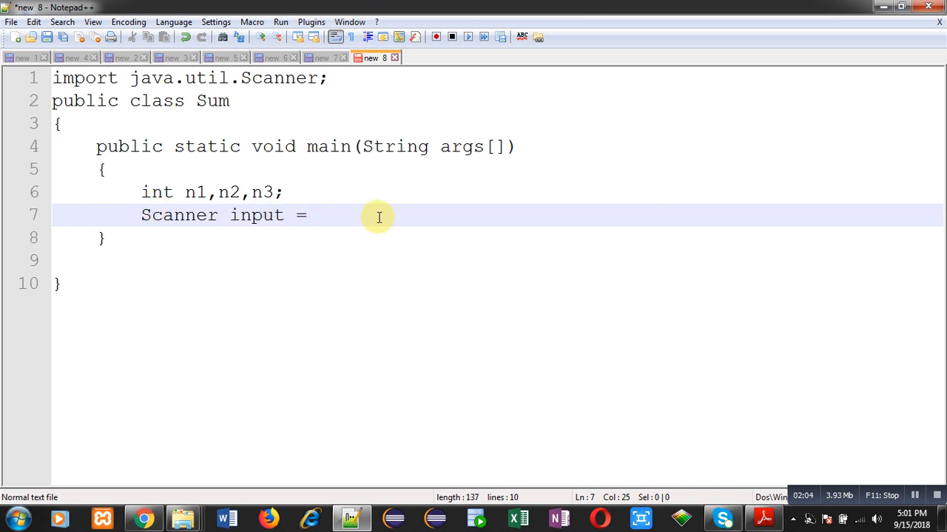
{"action": "type", "text": "new Scanner"}
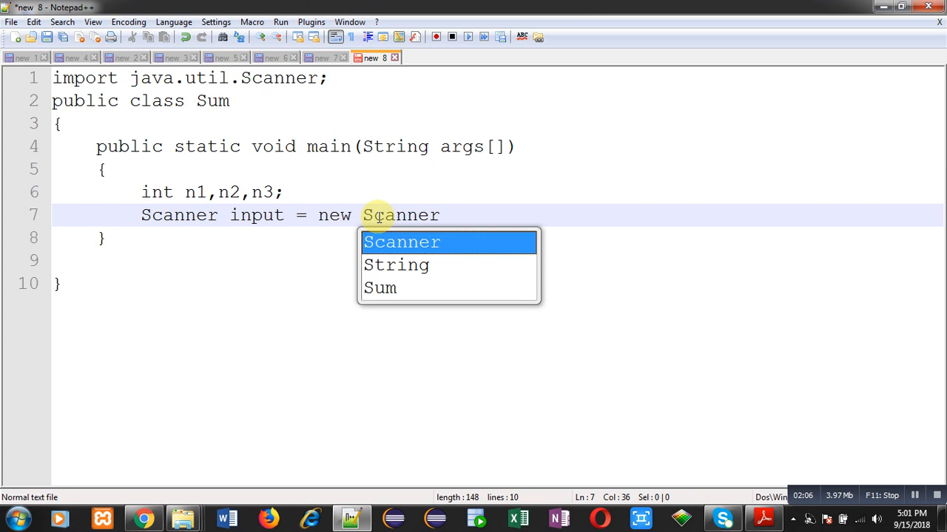
{"action": "type", "text": "(System."}
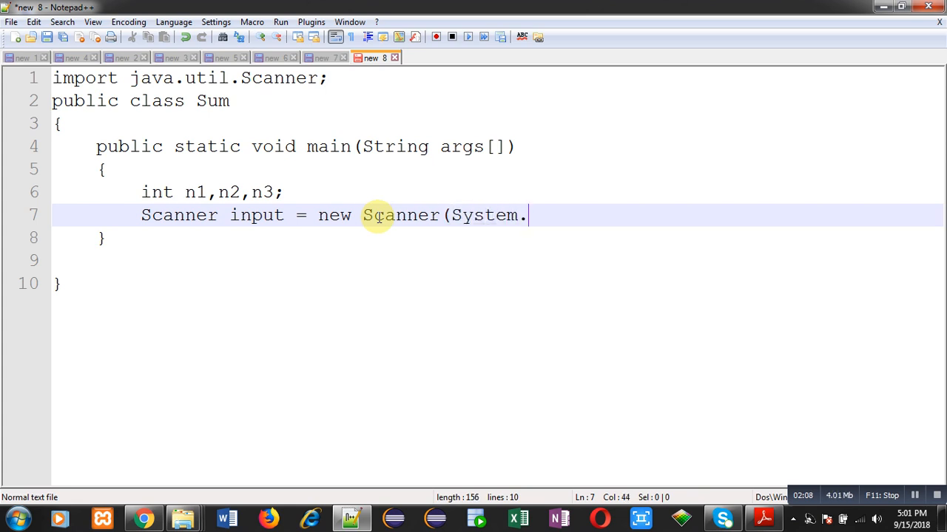
{"action": "type", "text": "in);"}
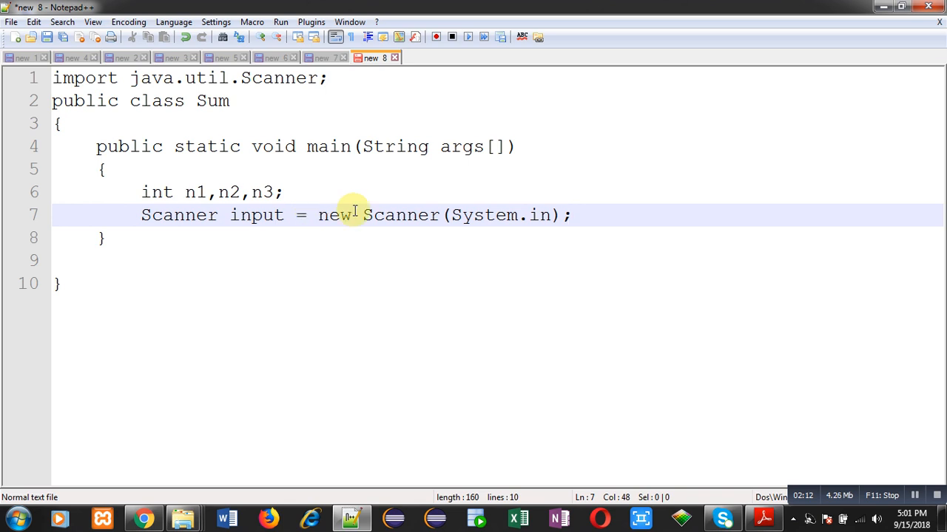
{"action": "mouse_move", "coordinate": [539, 215]}
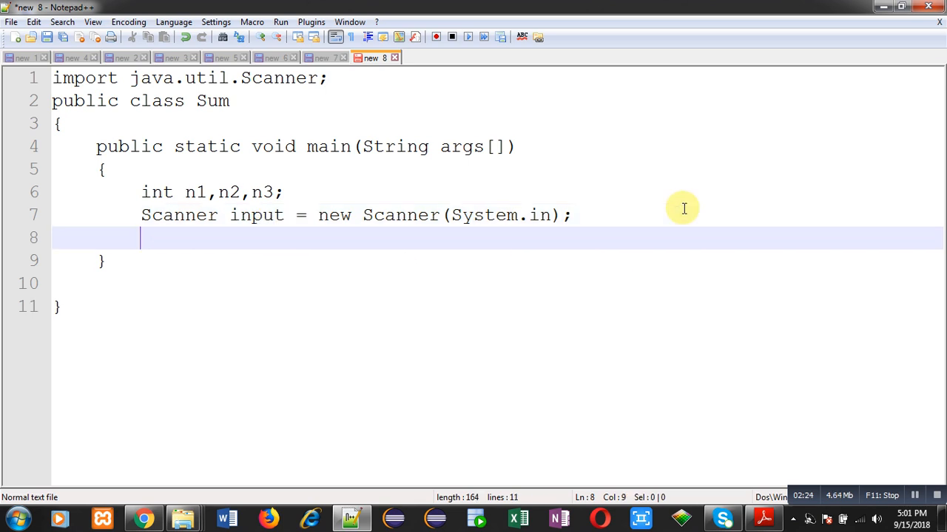
- Add System.out.println("Enter First Number"); after the Scanner line
{"action": "type", "text": "Syste"}
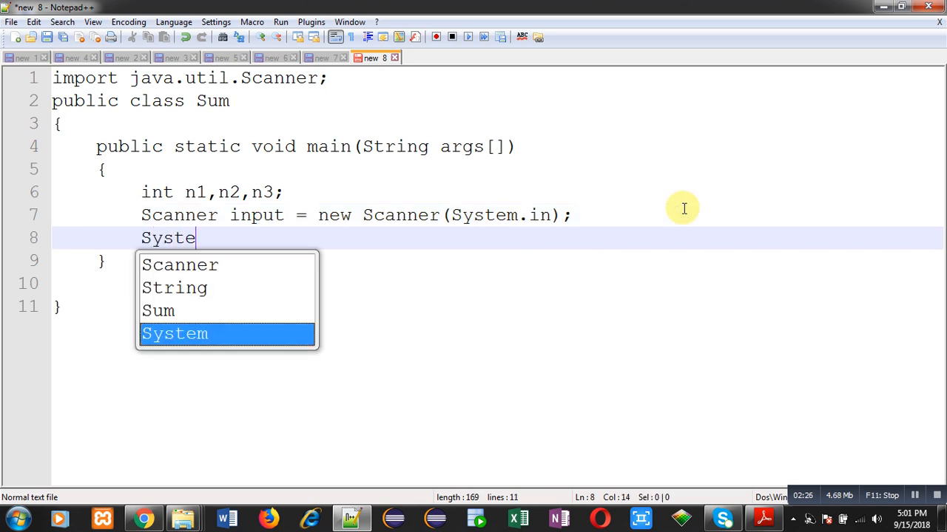
{"action": "type", "text": "m.out.pri"}
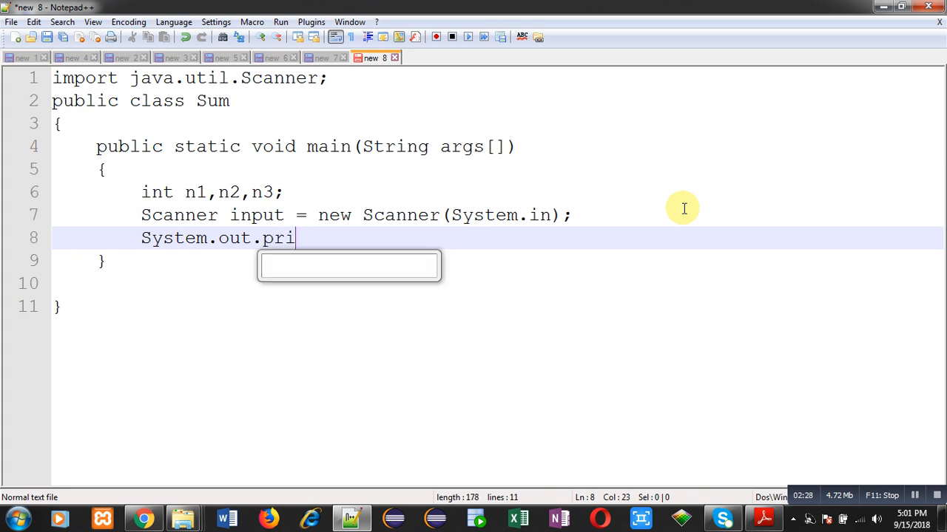
{"action": "type", "text": "ntln"}
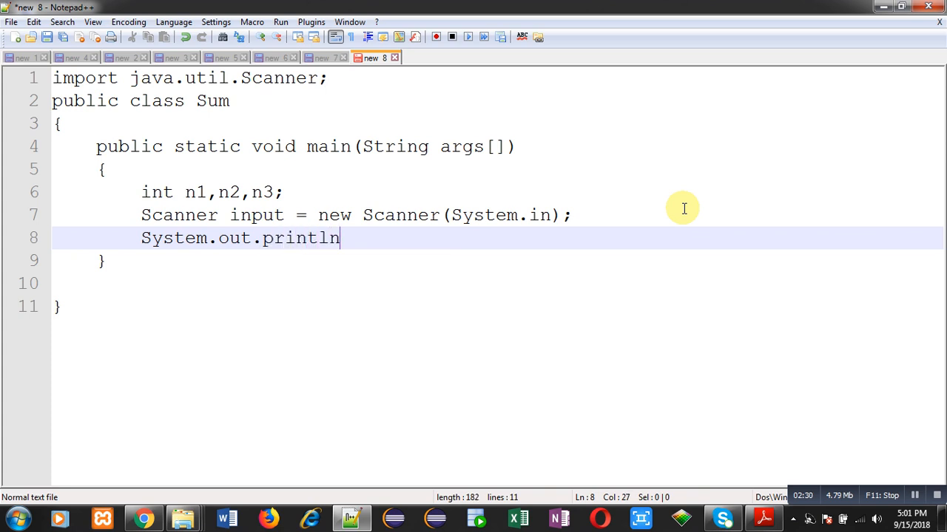
{"action": "type", "text": "(\"Enter First Num"}
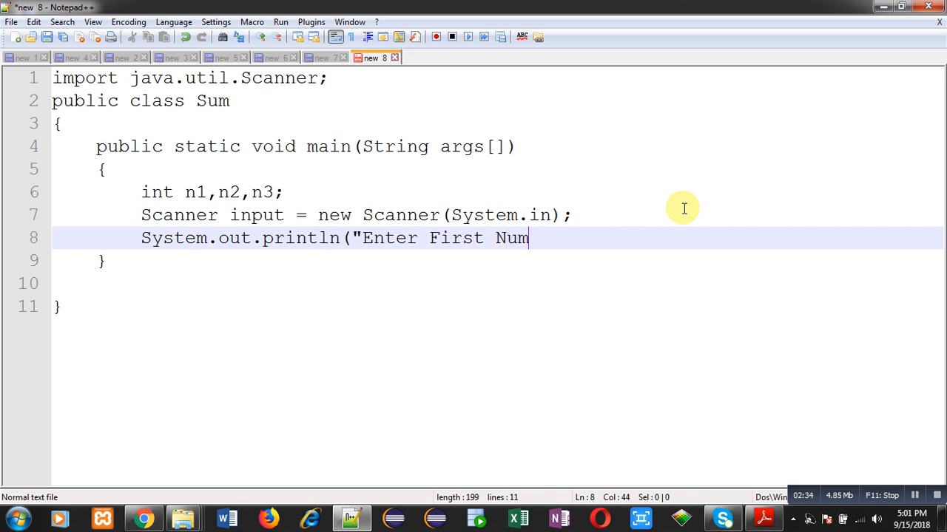
{"action": "type", "text": "ber\");"}
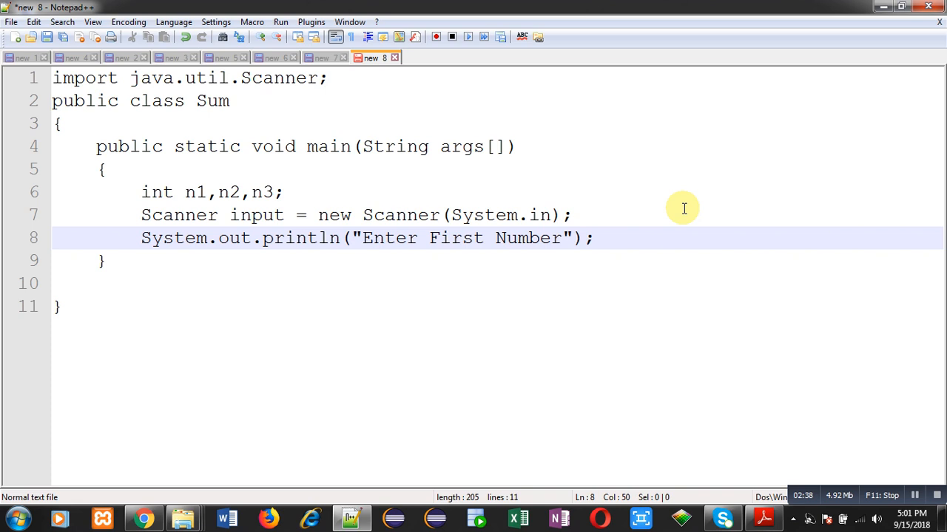
{"action": "key", "text": "enter"}
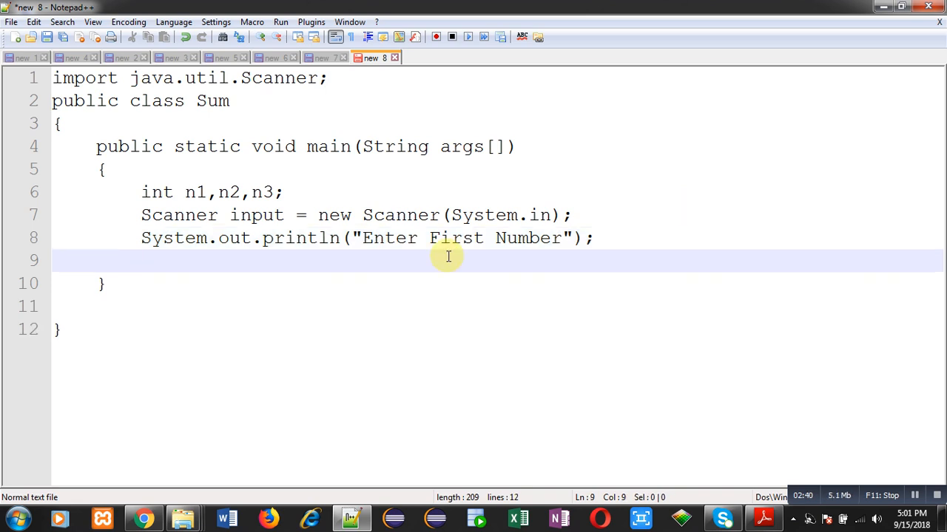
{"action": "mouse_move", "coordinate": [427, 260]}
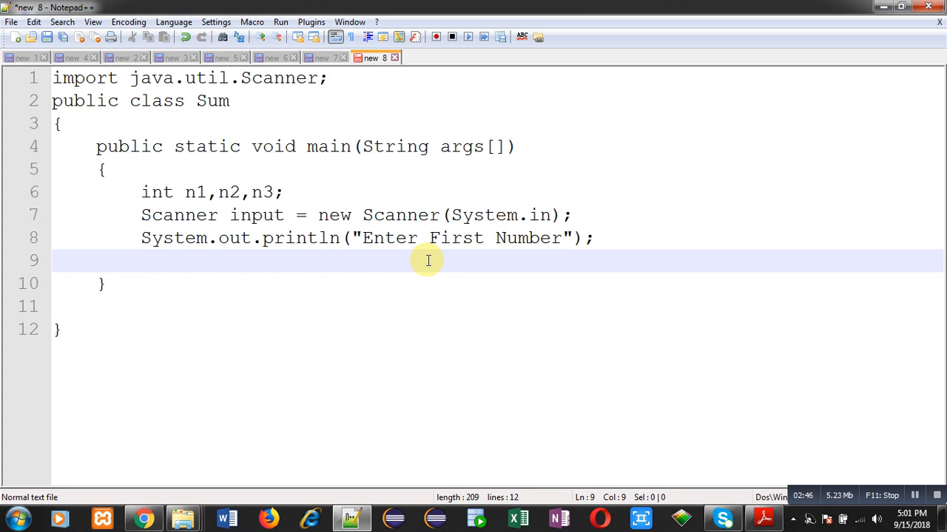
- Add n1 = input.nextInt(); and highlight the nextInt and input occurrences
{"action": "type", "text": "n1"}
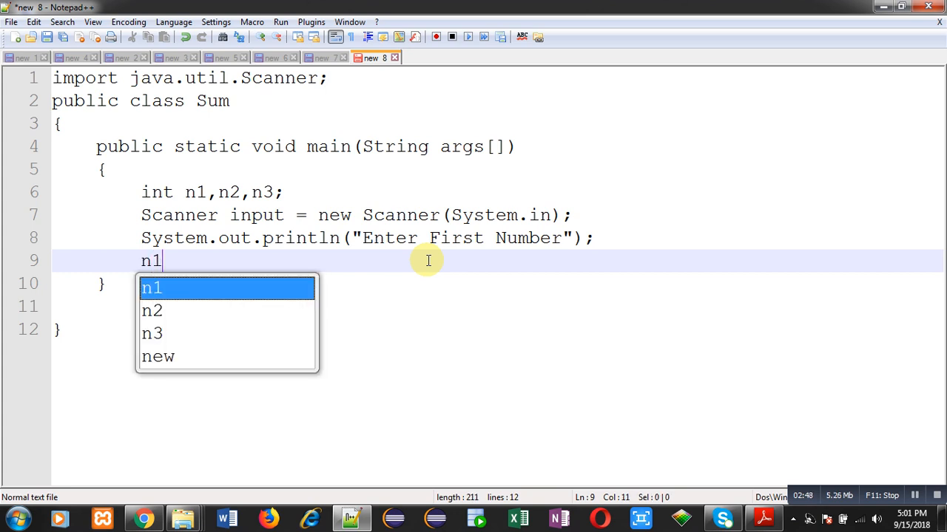
{"action": "type", "text": "="}
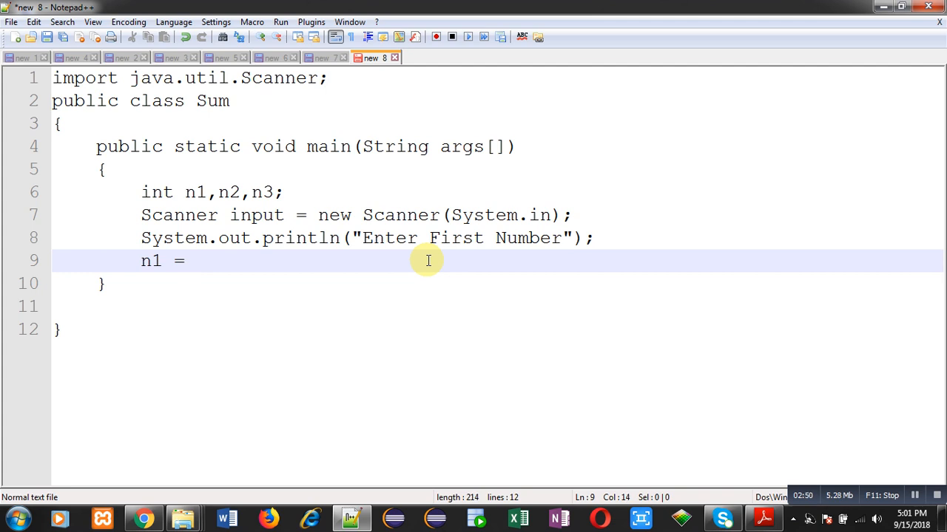
{"action": "type", "text": "input"}
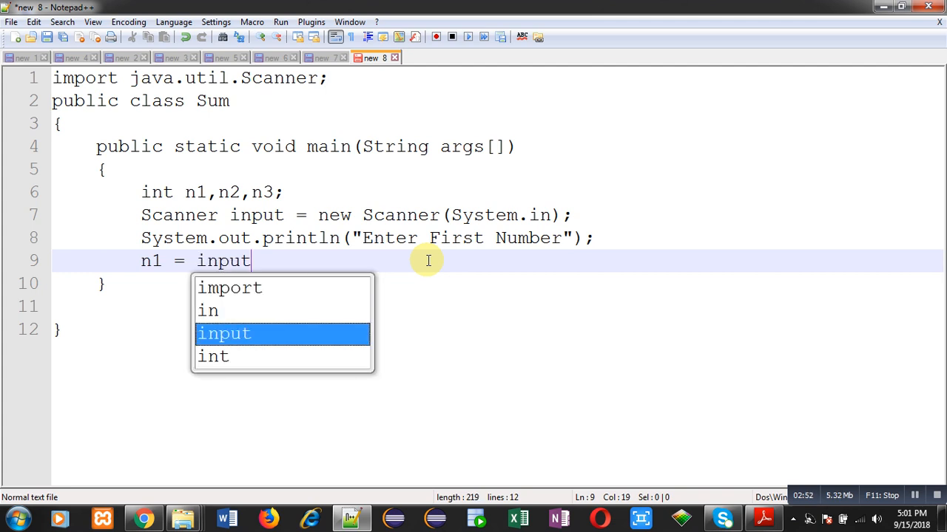
{"action": "type", "text": ".nextInt"}
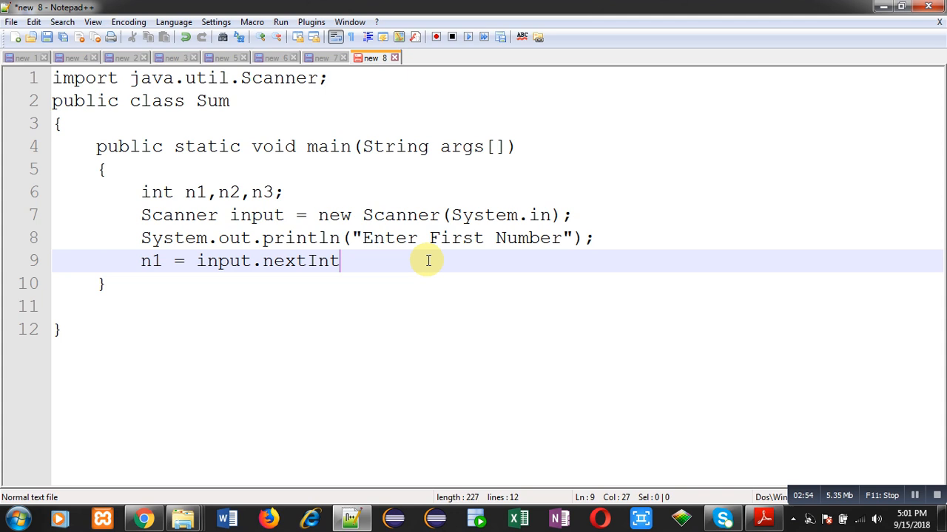
{"action": "type", "text": "();"}
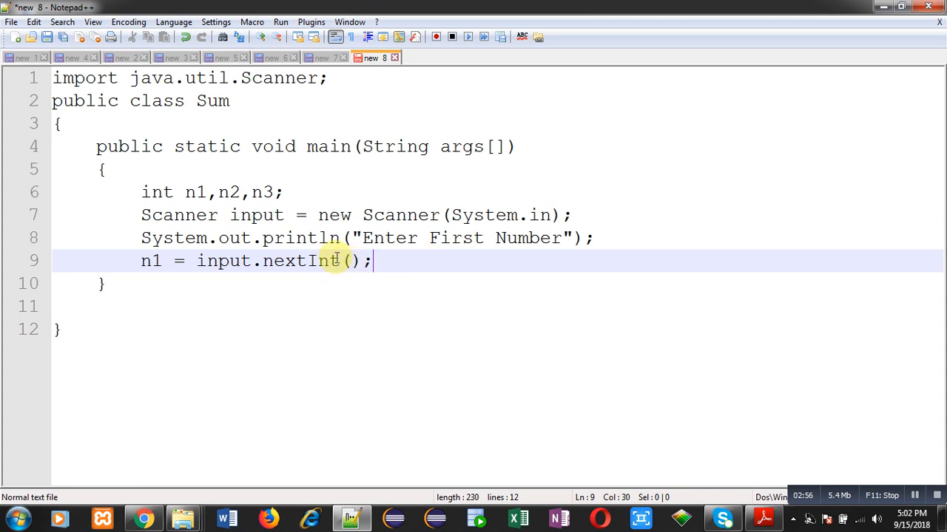
{"action": "double_click", "coordinate": [295, 261]}
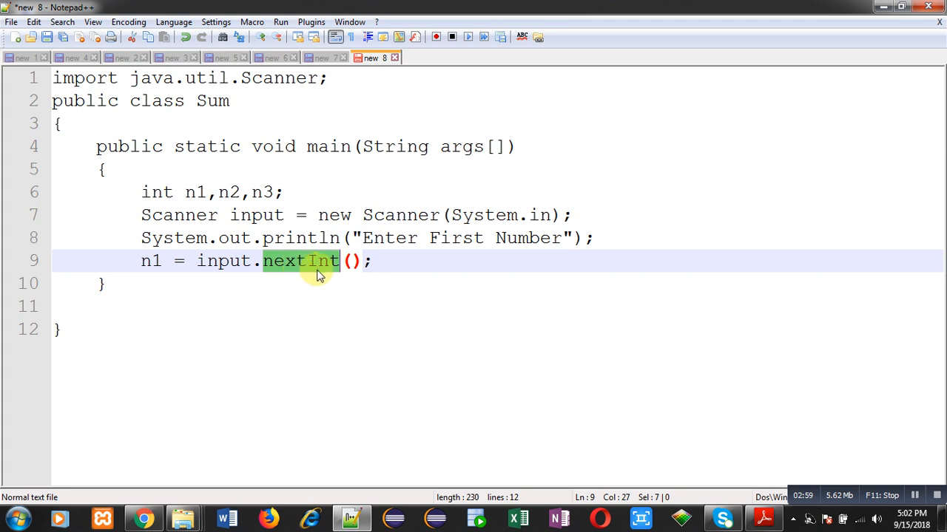
{"action": "mouse_move", "coordinate": [325, 272]}
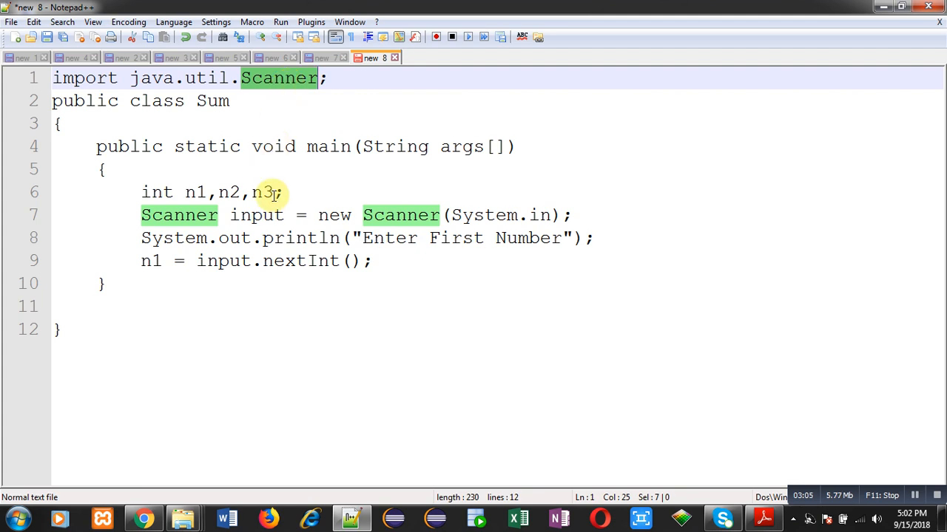
{"action": "double_click", "coordinate": [256, 215]}
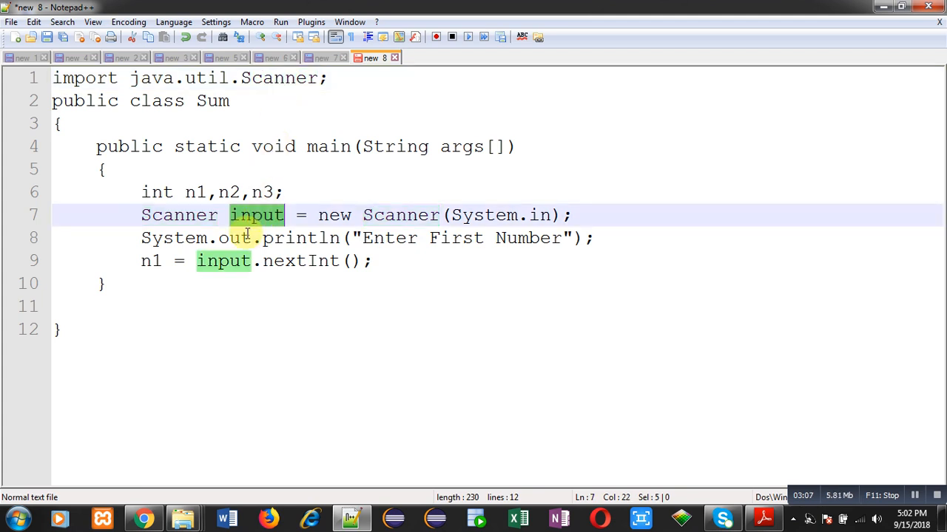
{"action": "mouse_move", "coordinate": [300, 260]}
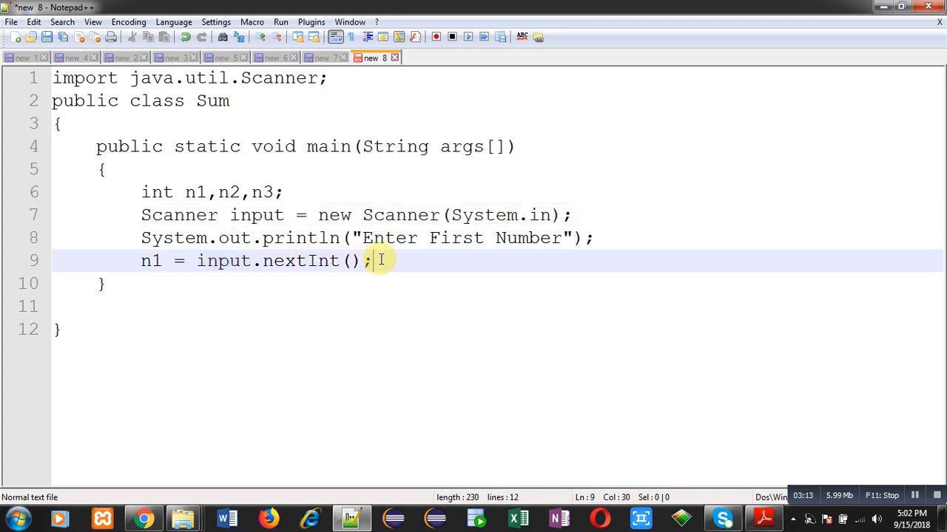
- Duplicate the prompt and read lines as Enter Second Number and n2 = input.nextInt();
{"action": "key", "text": "Enter"}
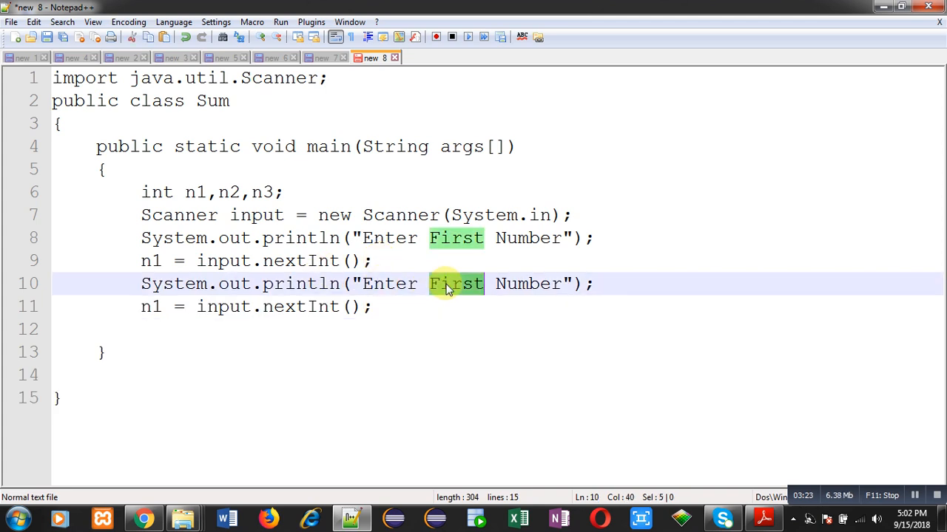
{"action": "type", "text": "Second"}
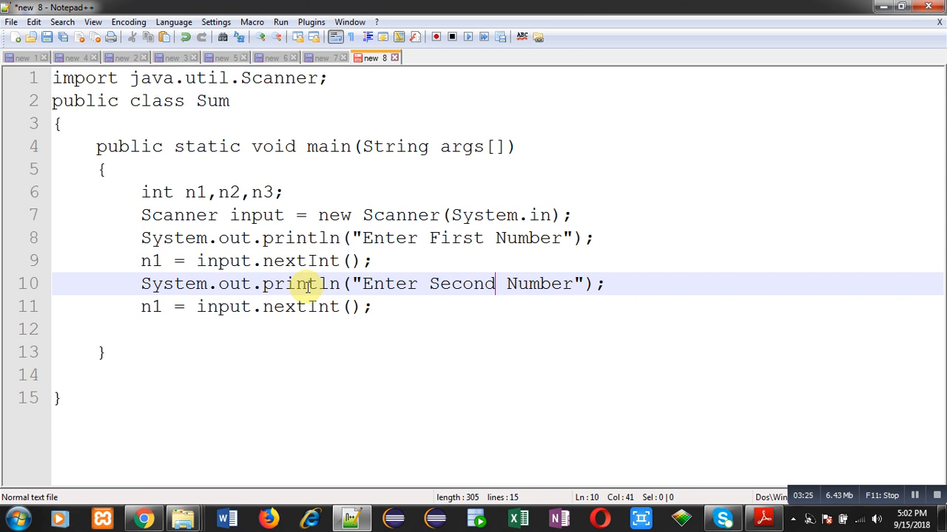
{"action": "mouse_move", "coordinate": [311, 306]}
{"action": "type", "text": "2"}
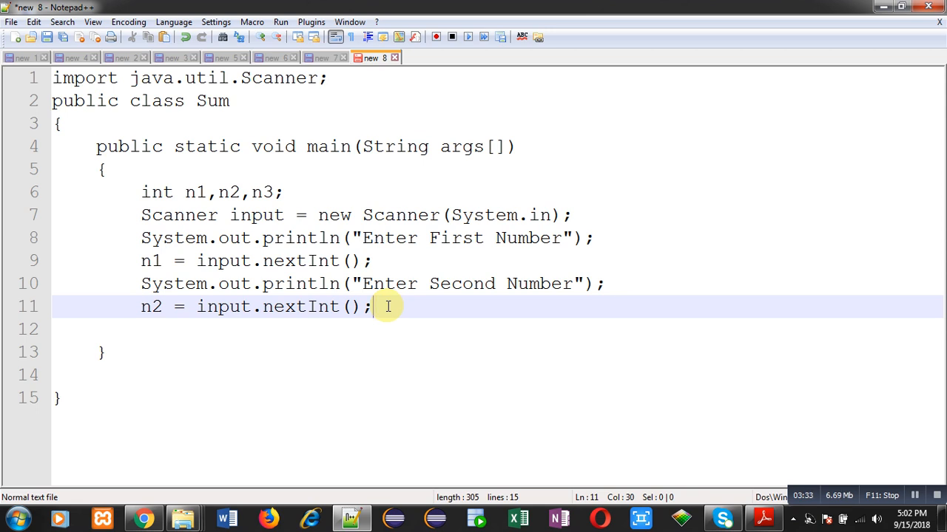
{"action": "key", "text": "Enter"}
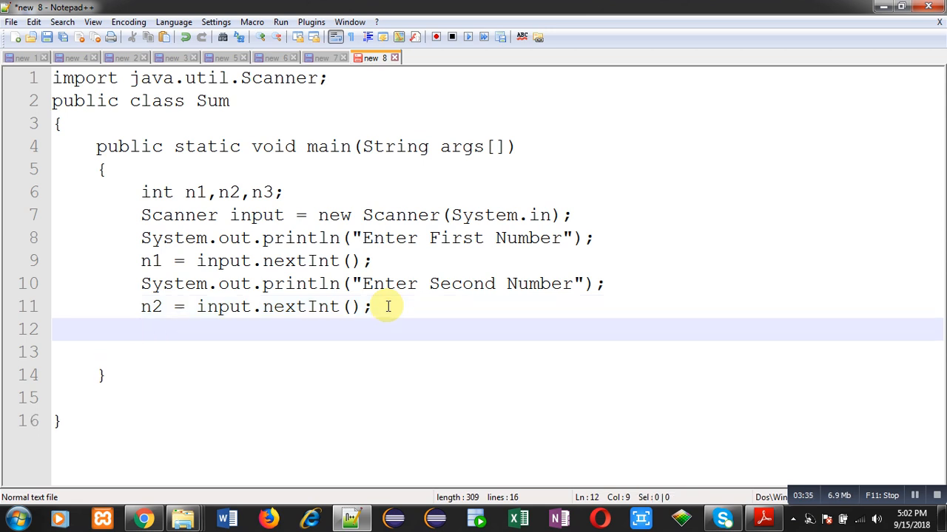
- Add n3 = n1 + n2; and System.out.println("Sum = " + n3); to finish the program
{"action": "type", "text": "n3=n"}
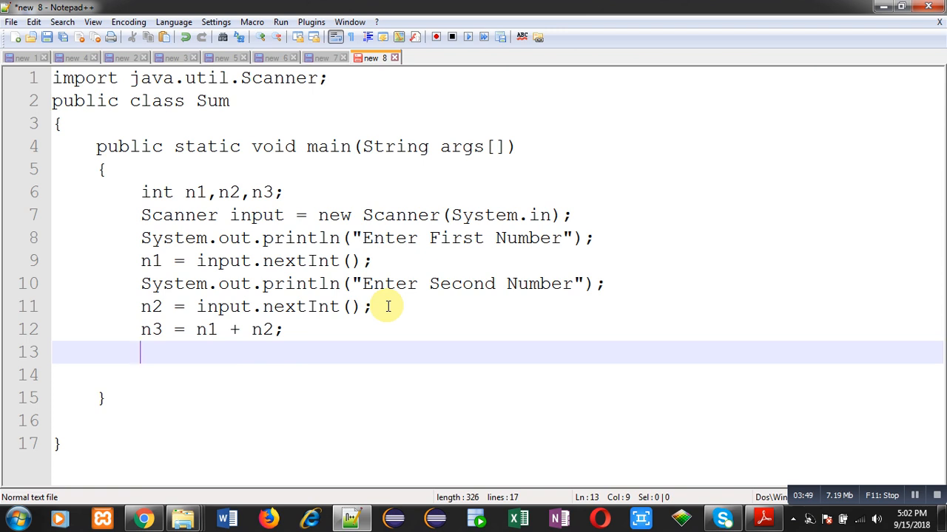
{"action": "type", "text": "System."}
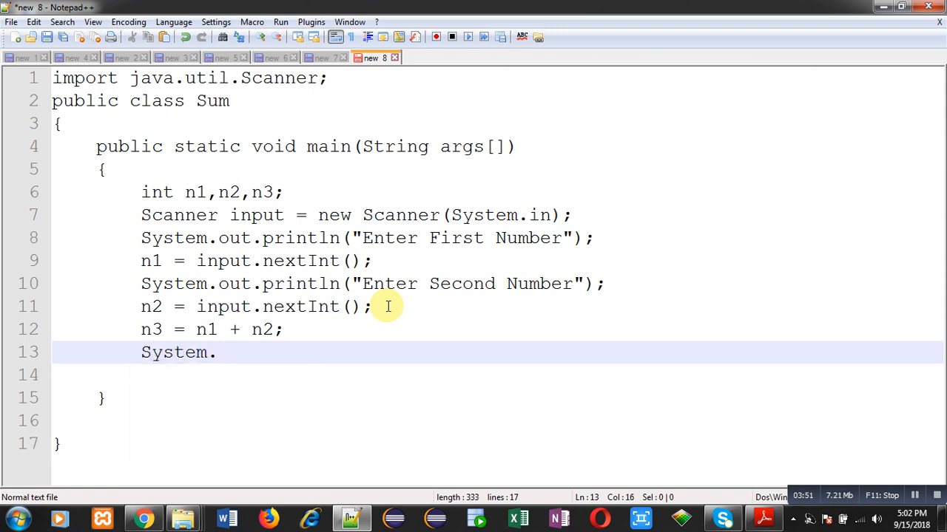
{"action": "type", "text": "out.println(\""}
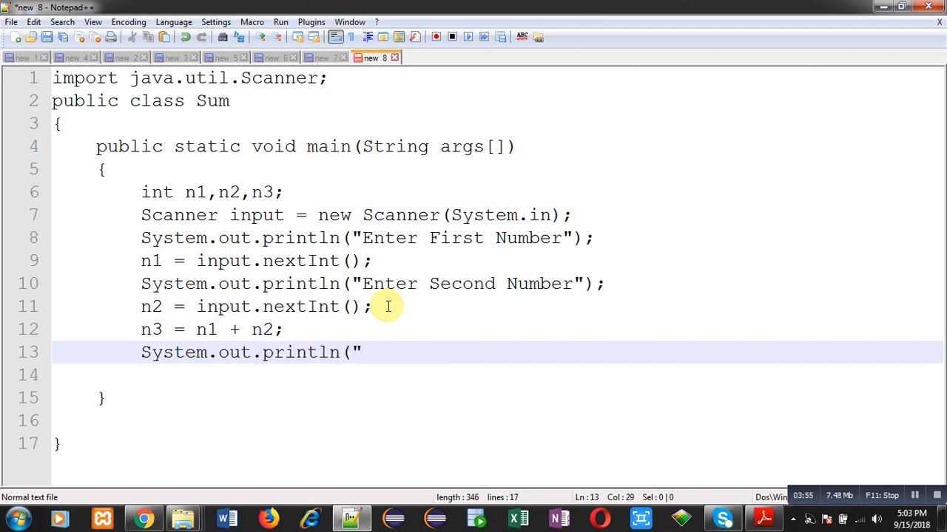
{"action": "type", "text": "Sum ="}
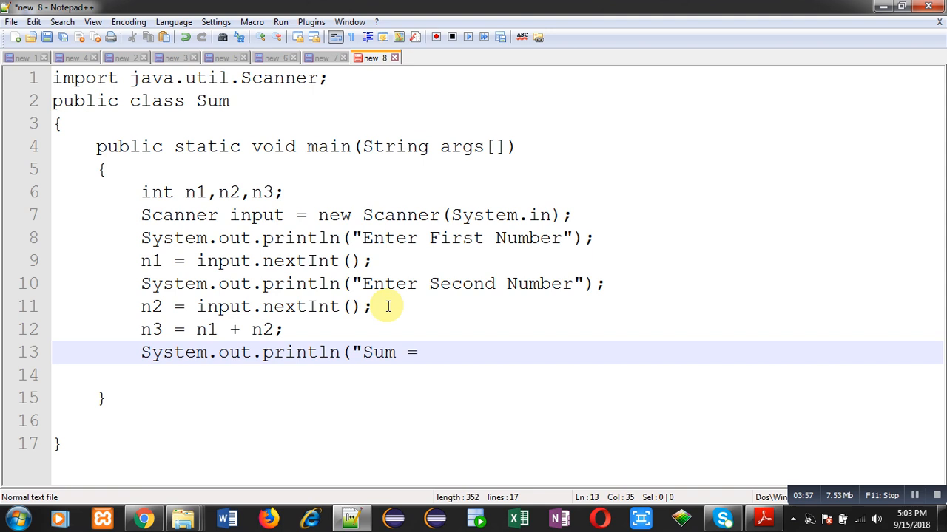
{"action": "type", "text": "\""}
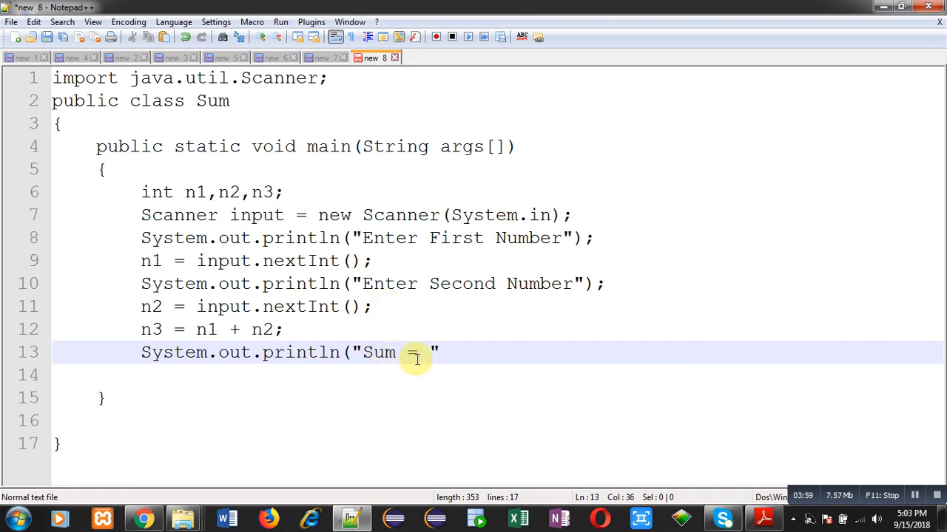
{"action": "type", "text": "= \" +"}
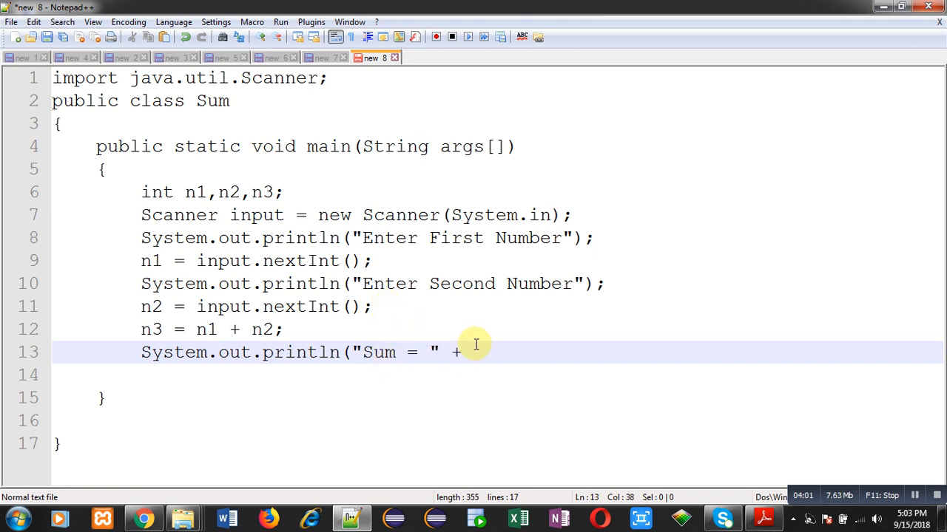
{"action": "type", "text": "n3)"}
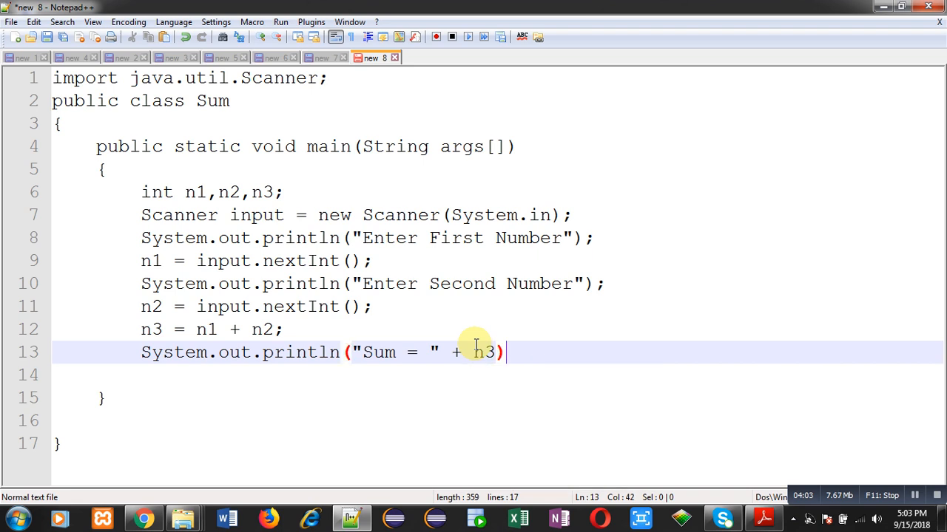
{"action": "type", "text": ";"}
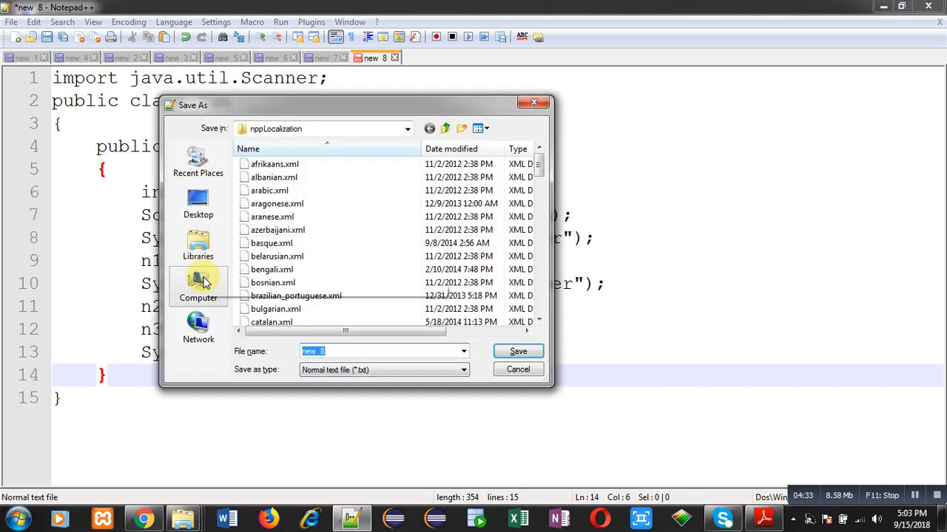
- Save the file as Sum.java in the D:\java folder
{"action": "left_click", "coordinate": [198, 284]}
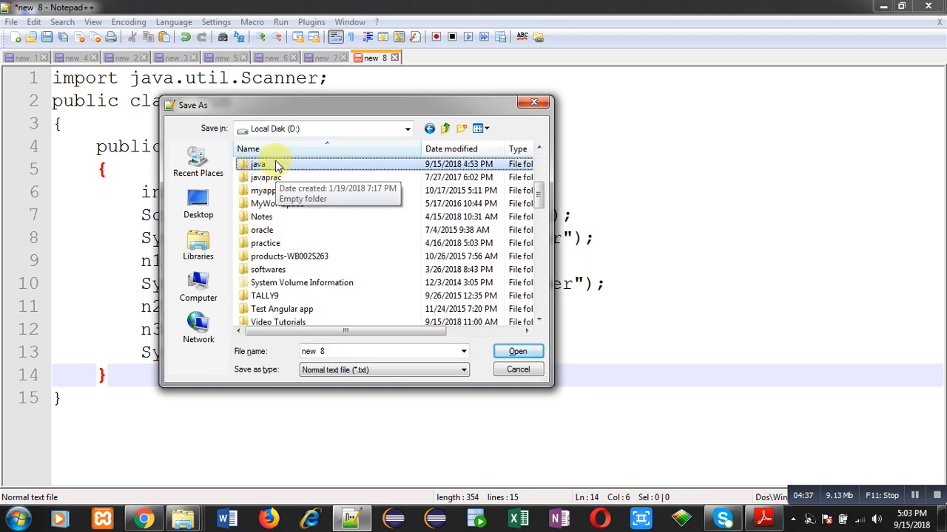
{"action": "double_click", "coordinate": [257, 163]}
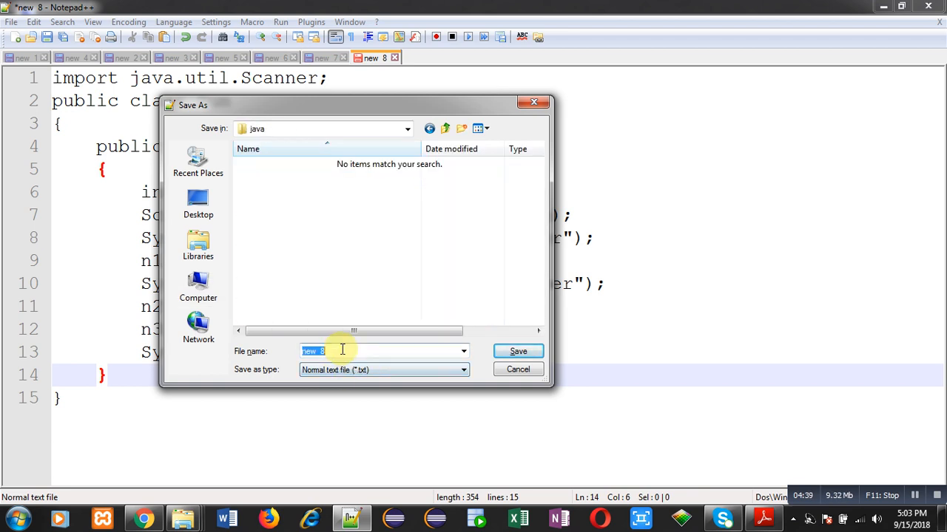
{"action": "type", "text": "Sum"}
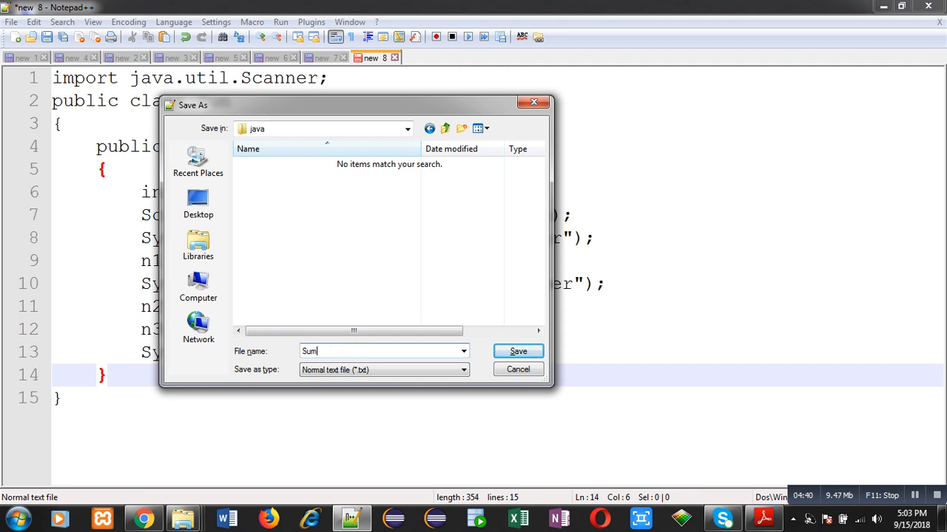
{"action": "type", "text": ".java"}
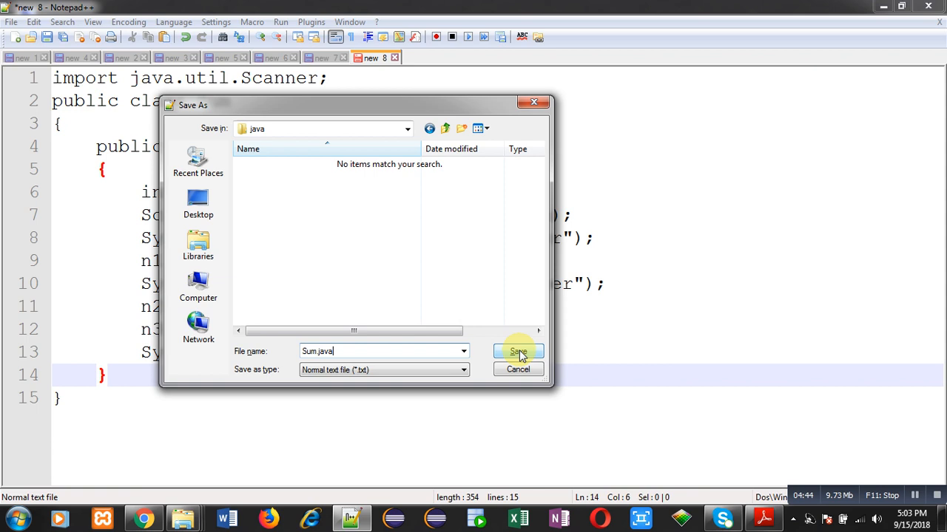
{"action": "left_click", "coordinate": [517, 352]}
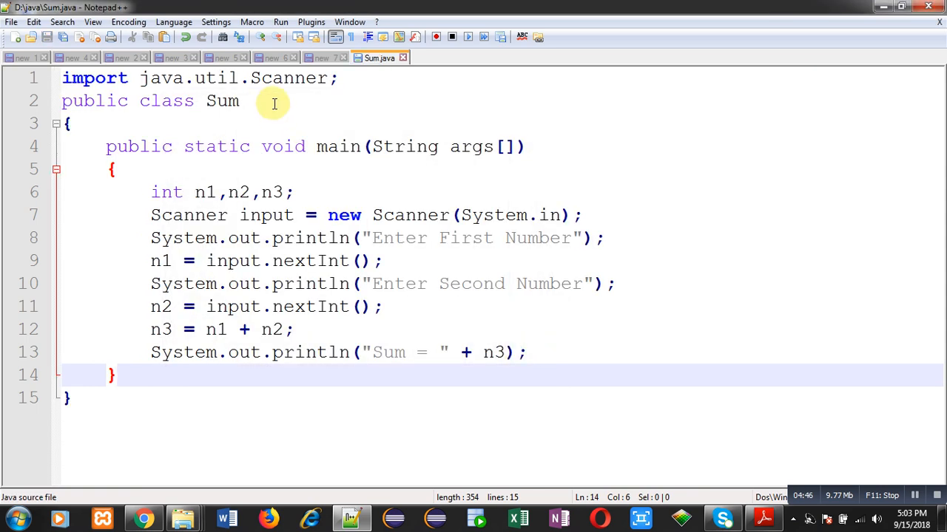
{"action": "double_click", "coordinate": [222, 101]}
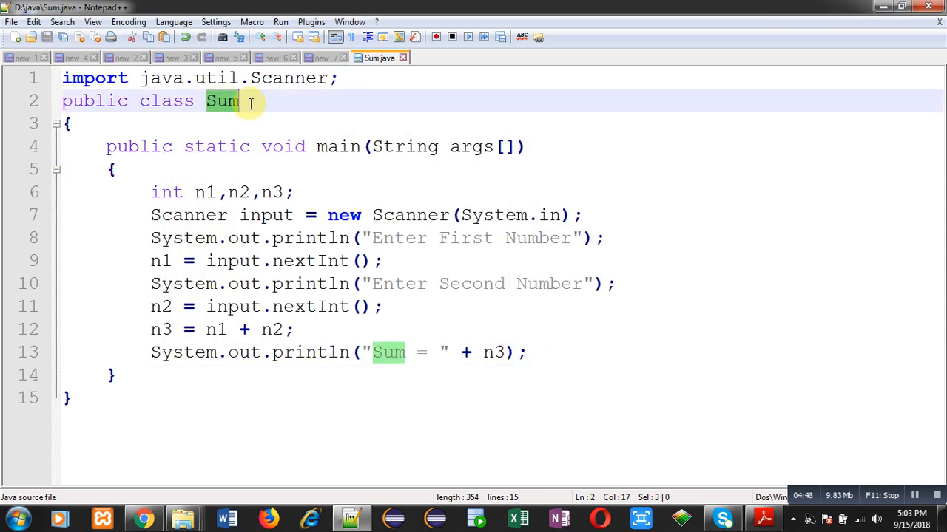
{"action": "left_click", "coordinate": [240, 123]}
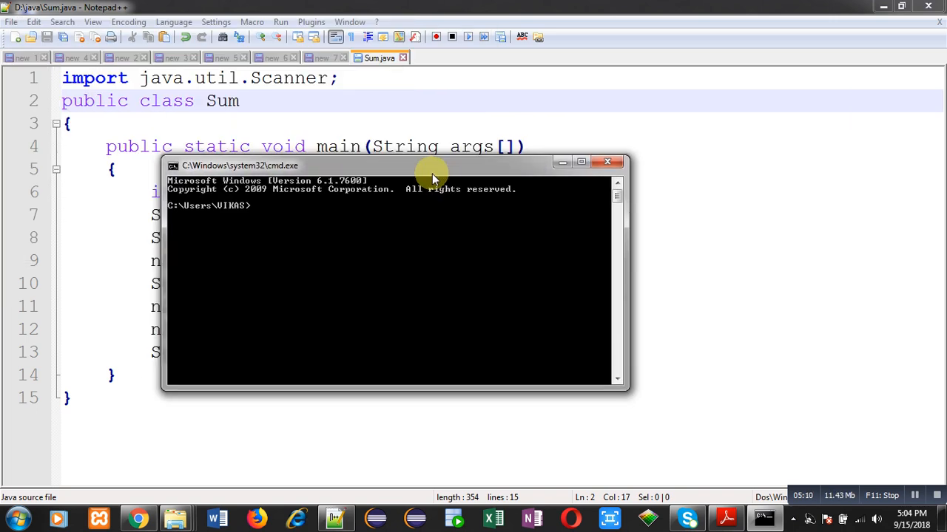
- Switch cmd to drive d: and change into the java folder
{"action": "type", "text": "d:"}
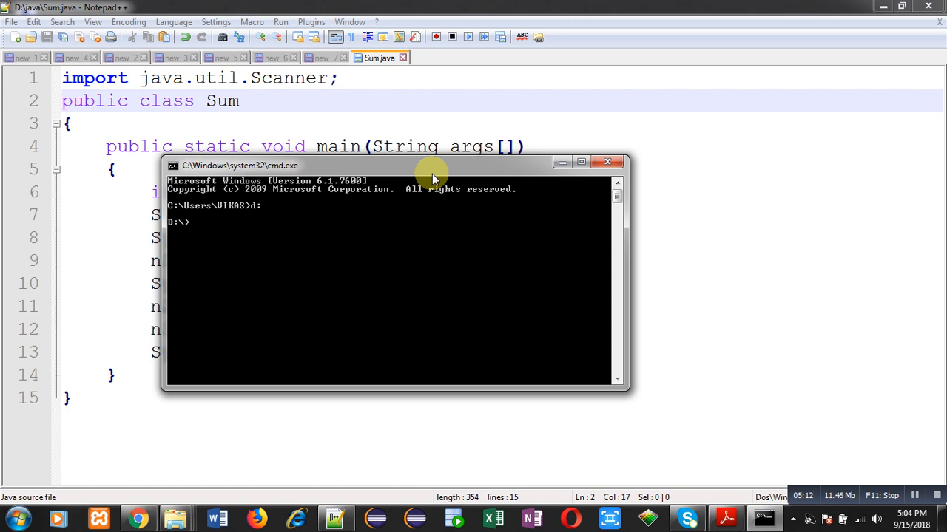
{"action": "type", "text": "c"}
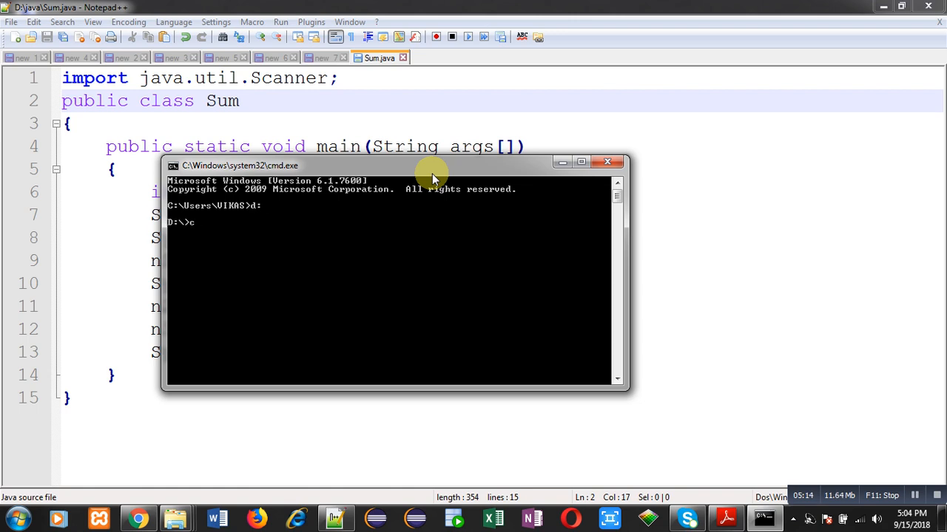
{"action": "type", "text": "d java"}
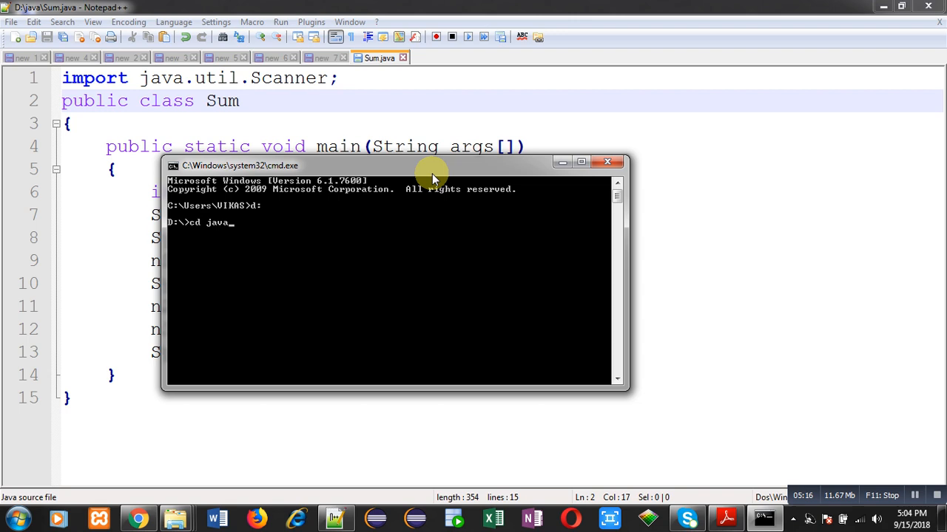
{"action": "key", "text": "enter"}
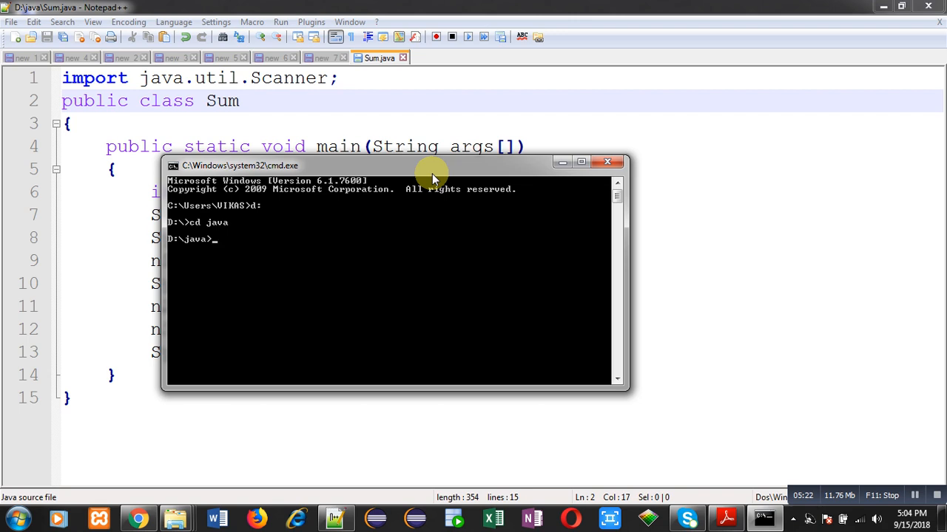
- Compile with javac Sum.java and begin the java run command
{"action": "type", "text": "javac"}
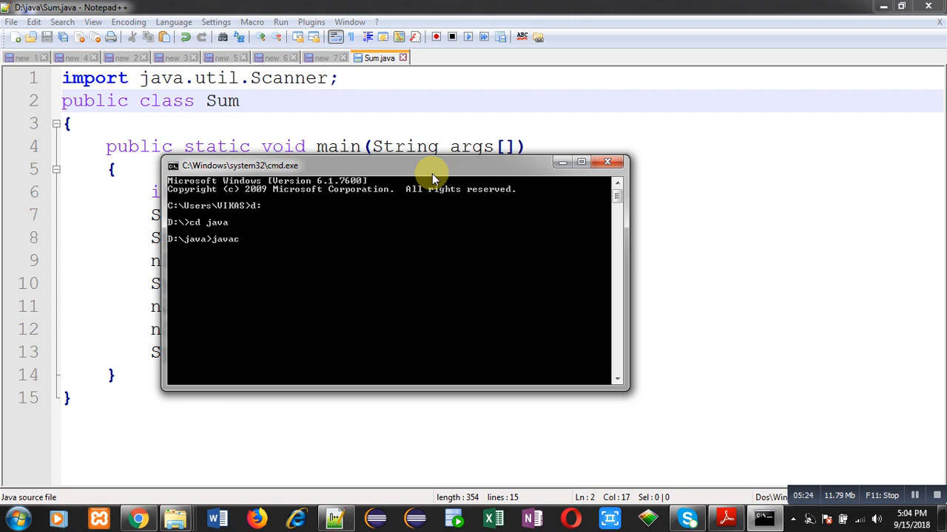
{"action": "type", "text": "Sum"}
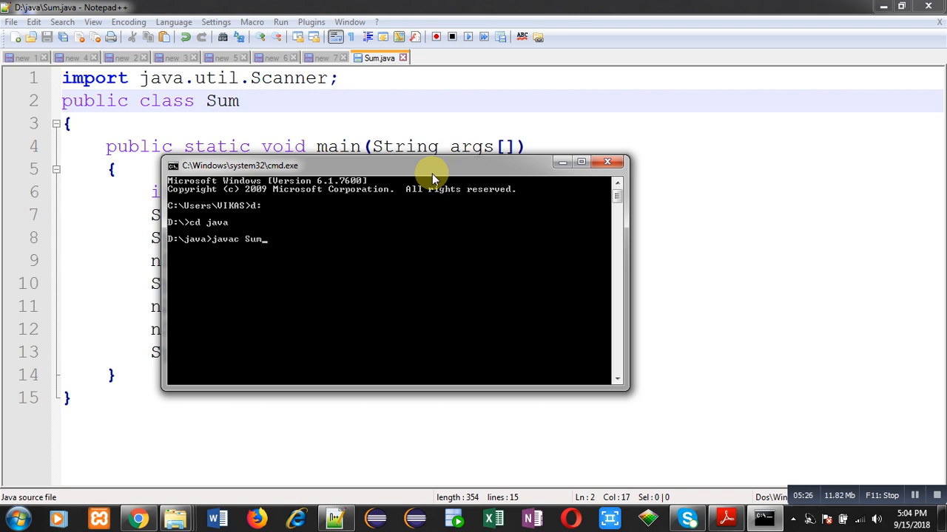
{"action": "type", "text": ".java"}
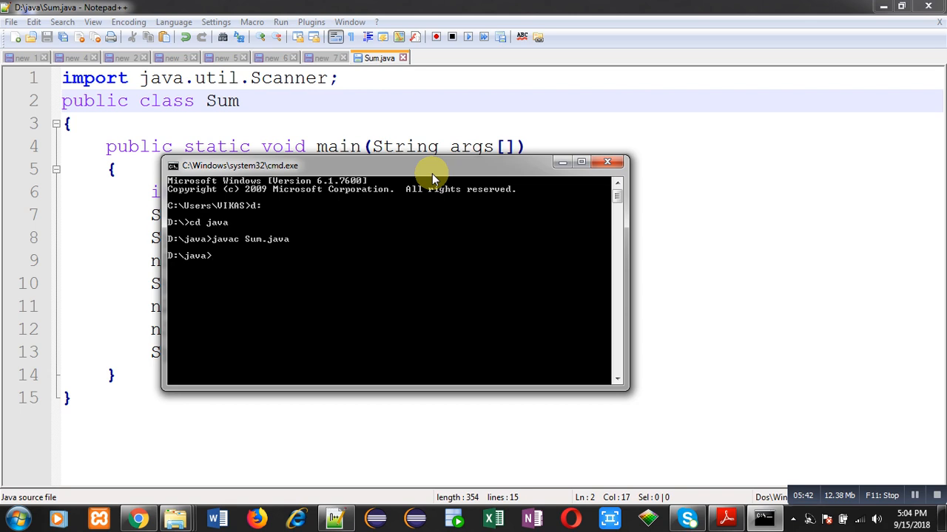
{"action": "type", "text": "java"}
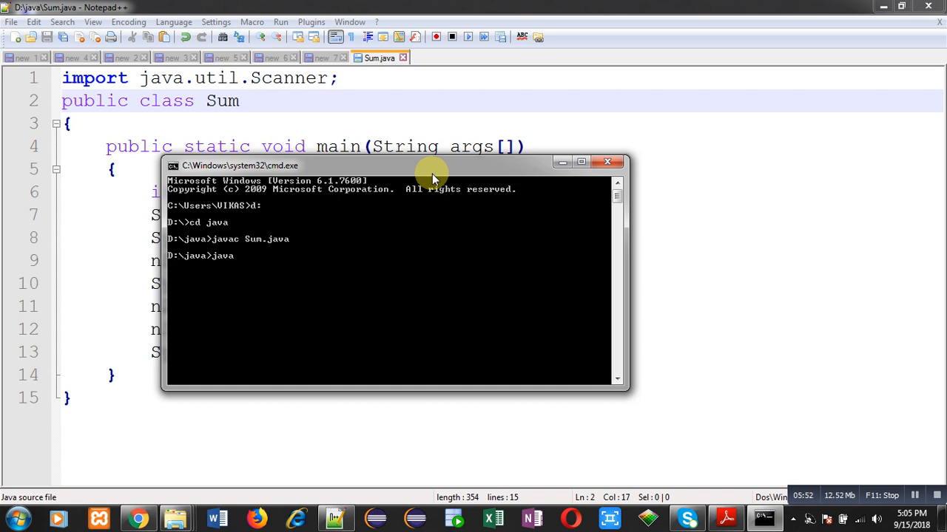
- List the D:\java folder with dir, showing Sum.class beside Sum.java
{"action": "type", "text": "dir"}
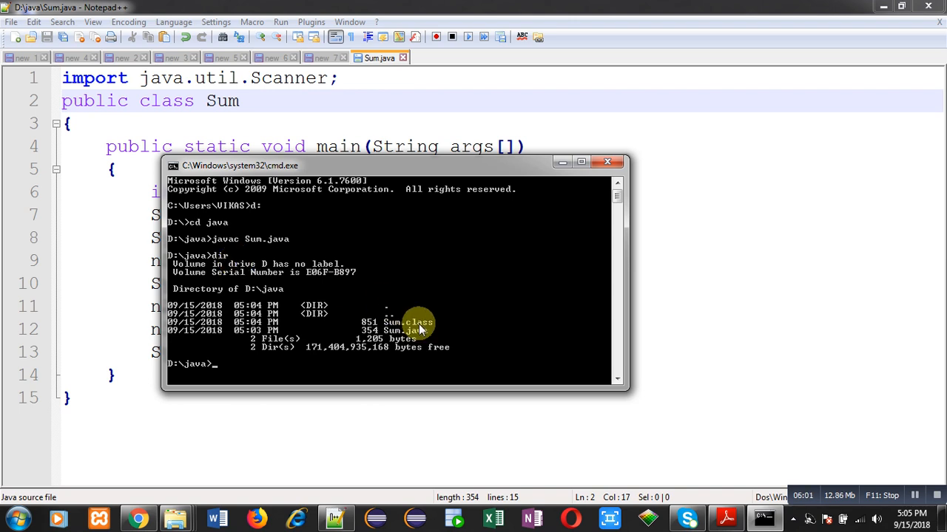
{"action": "mouse_move", "coordinate": [454, 328]}
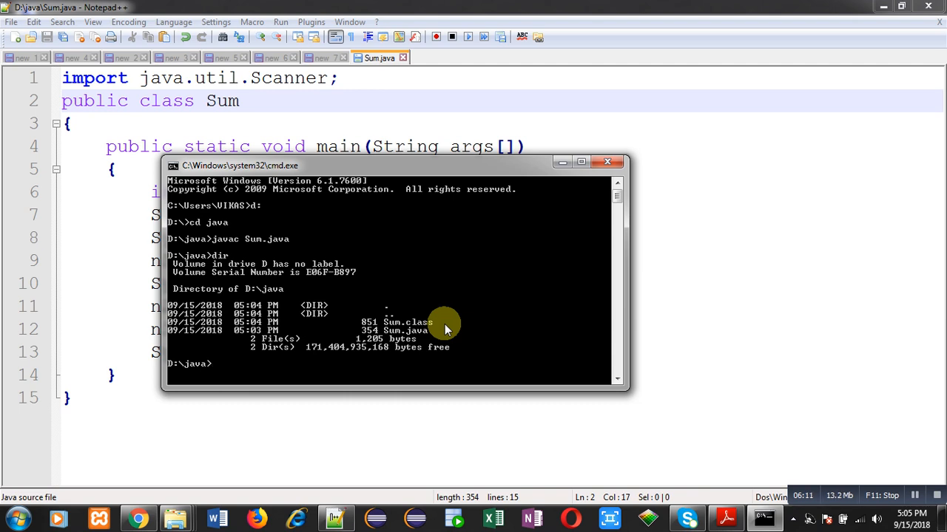
- Run java Sum with inputs 10 and 20, get Sum = 30, then close the console
{"action": "type", "text": "java S"}
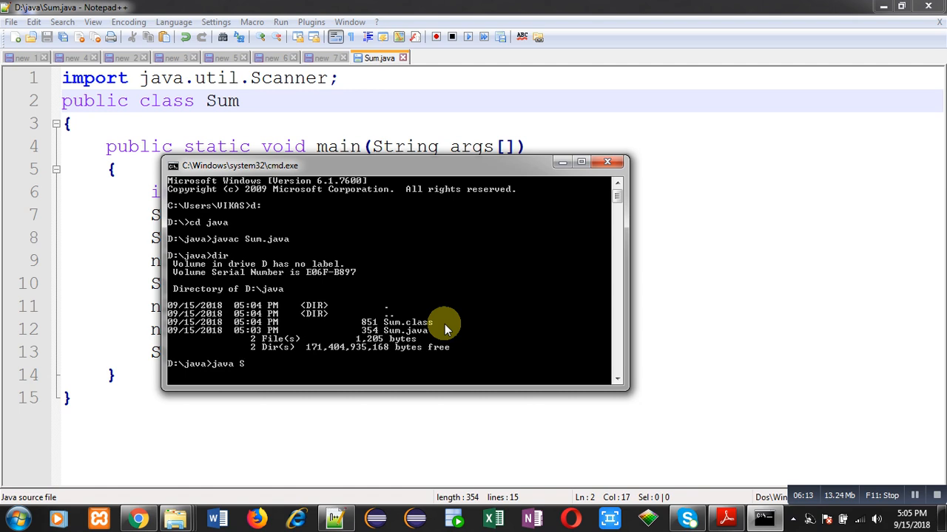
{"action": "type", "text": "um"}
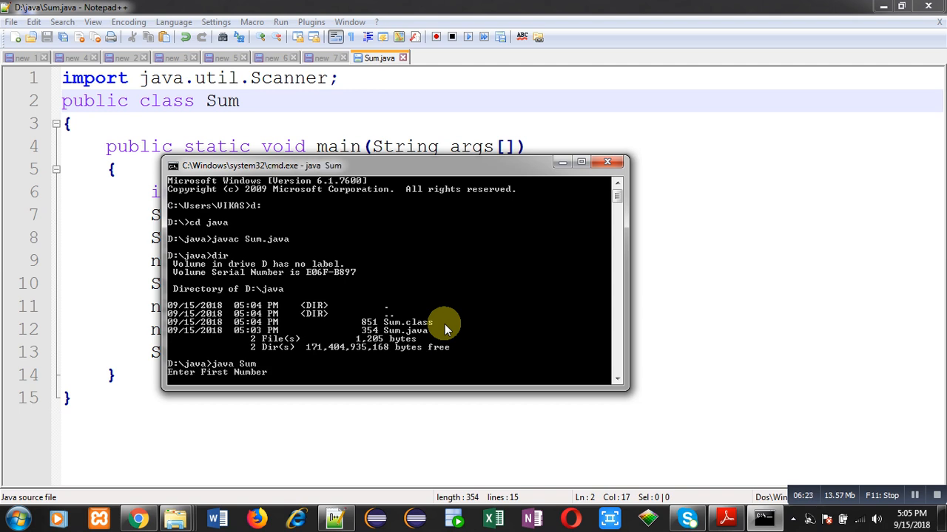
{"action": "type", "text": "10"}
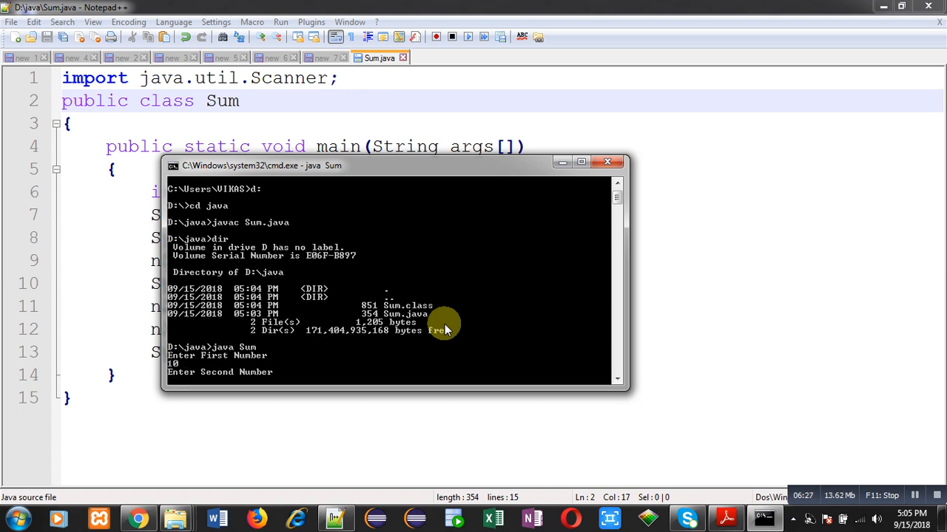
{"action": "type", "text": "20"}
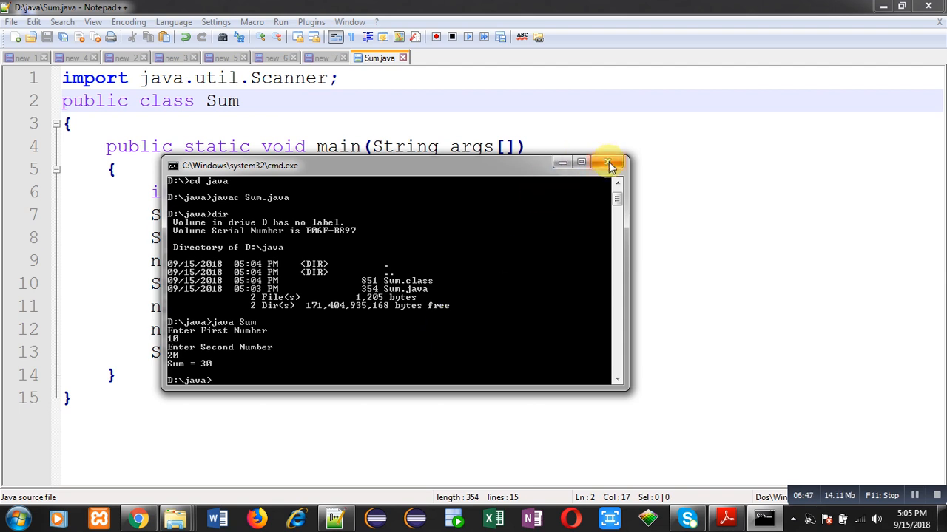
{"action": "left_click", "coordinate": [608, 163]}
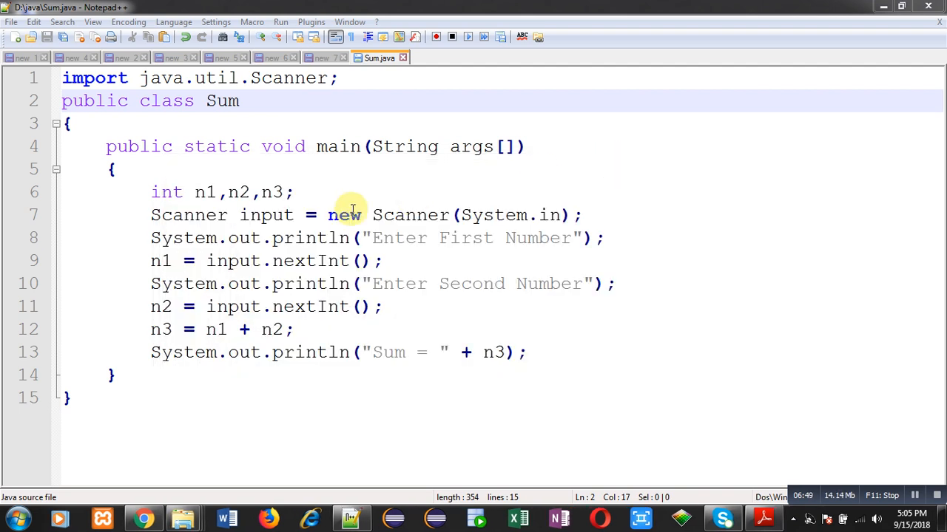